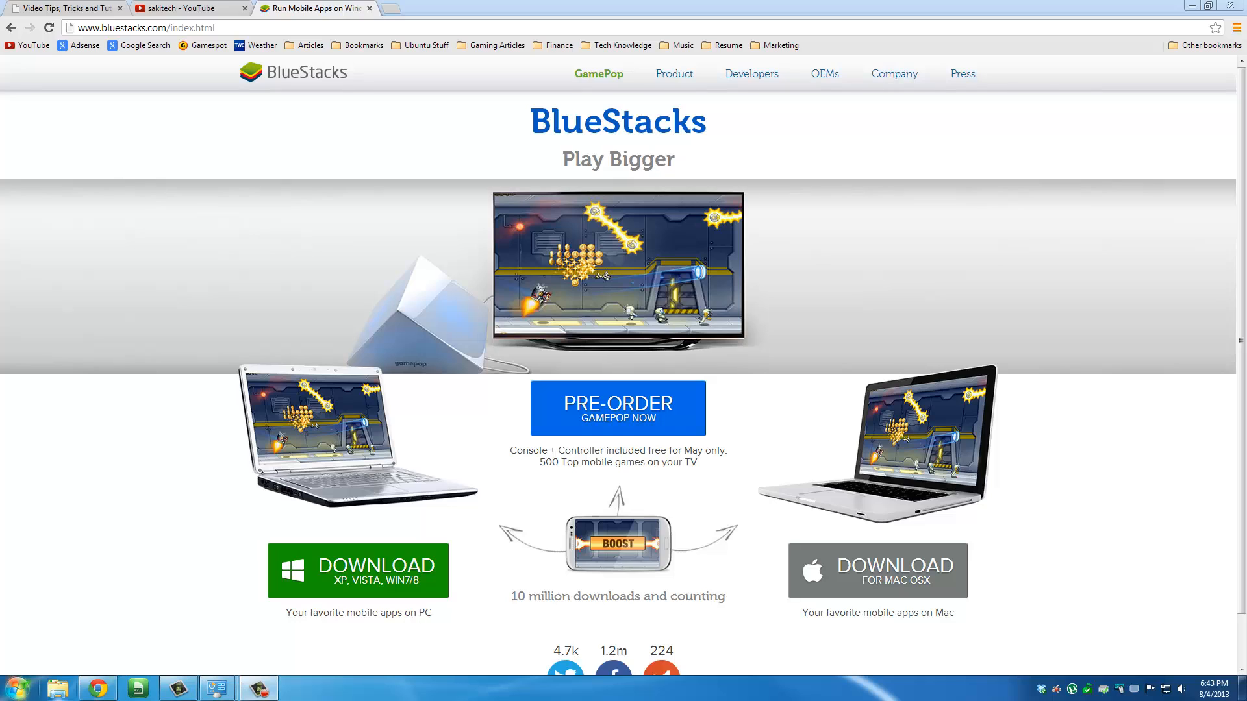
{"action": "mouse_move", "coordinate": [94, 366]}
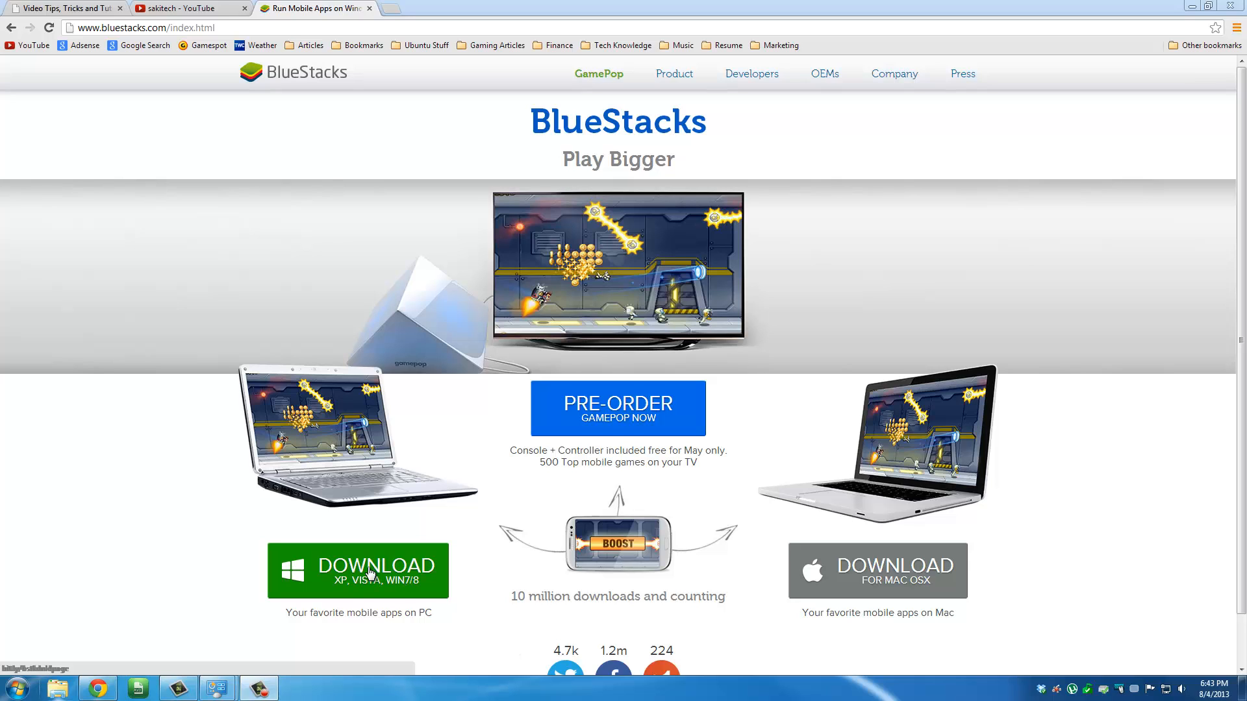
Step: Download the BlueStacks installer for Windows (XP, Vista, Win7/8) from bluestacks.com
{"action": "left_click", "coordinate": [357, 570]}
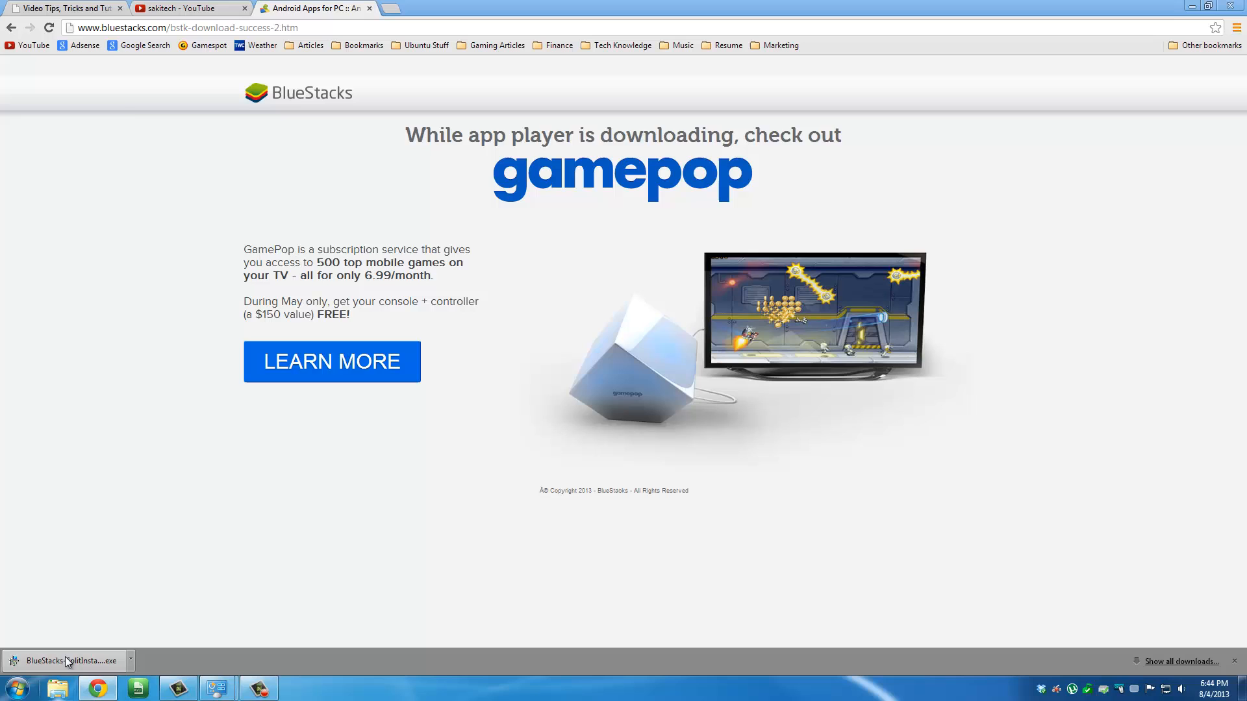
Step: Run the downloaded BlueStacks installer, allow UAC changes and accept the license to continue
{"action": "left_click", "coordinate": [68, 660]}
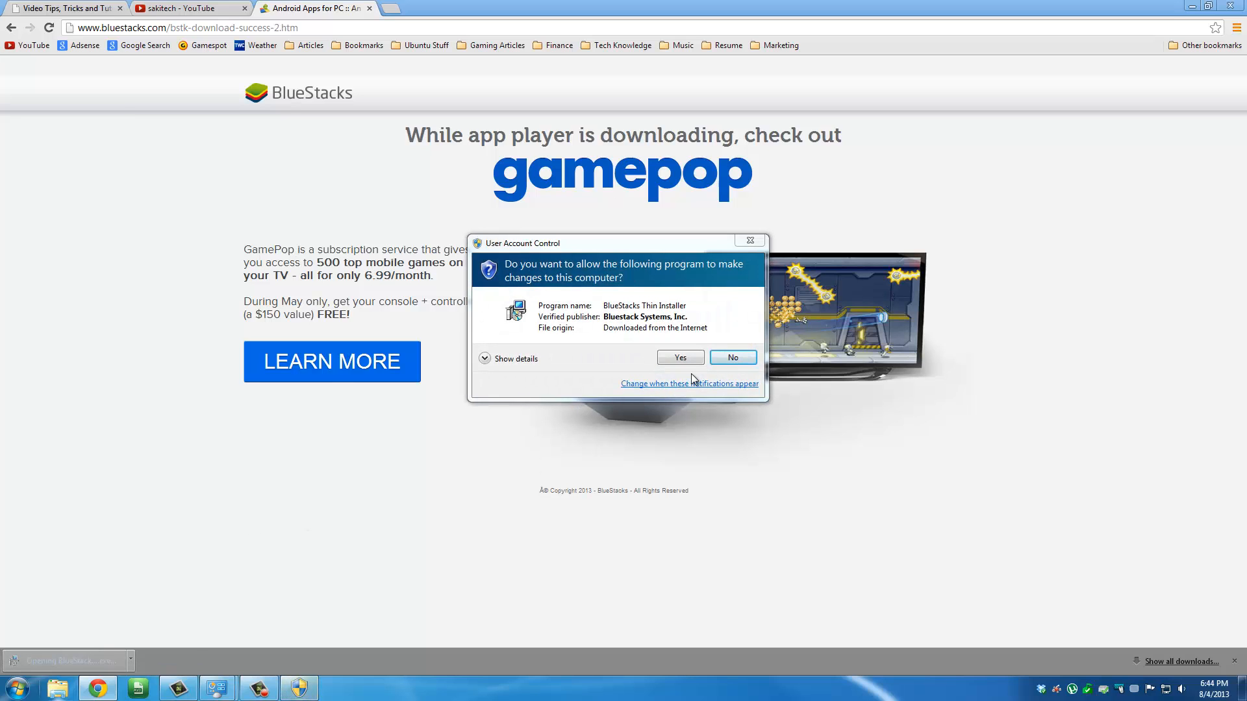
{"action": "left_click", "coordinate": [680, 358]}
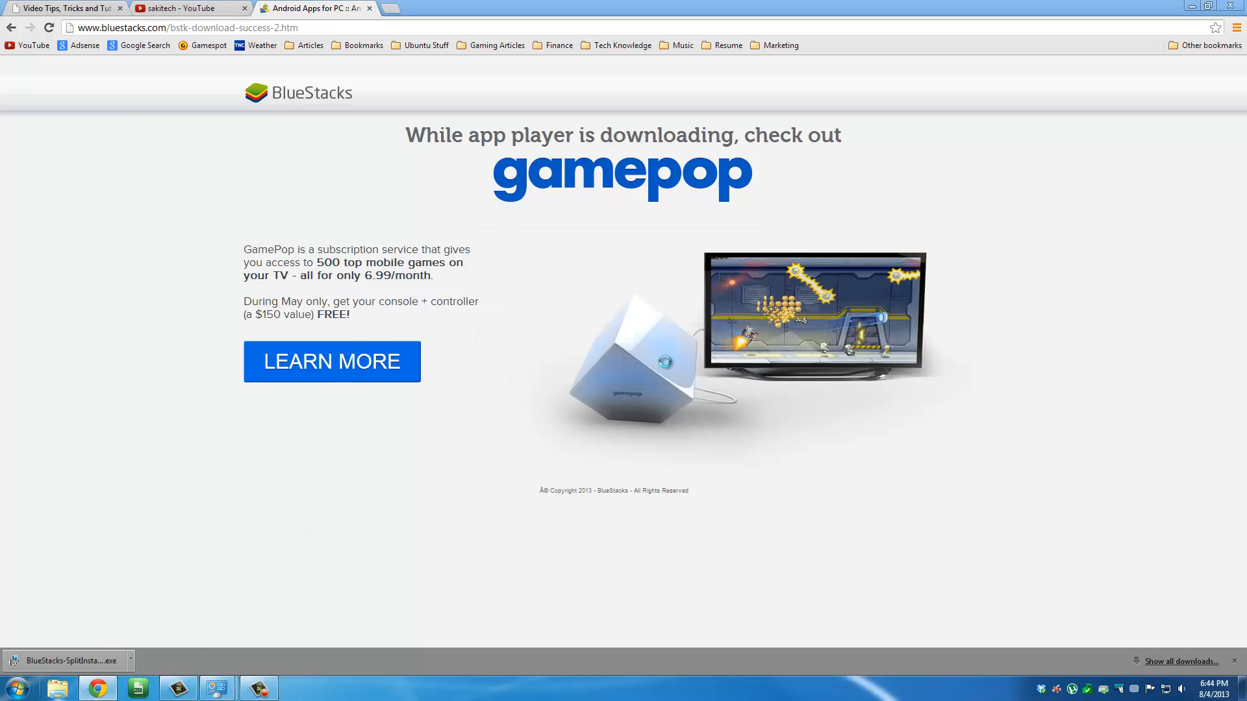
{"action": "left_click", "coordinate": [67, 660]}
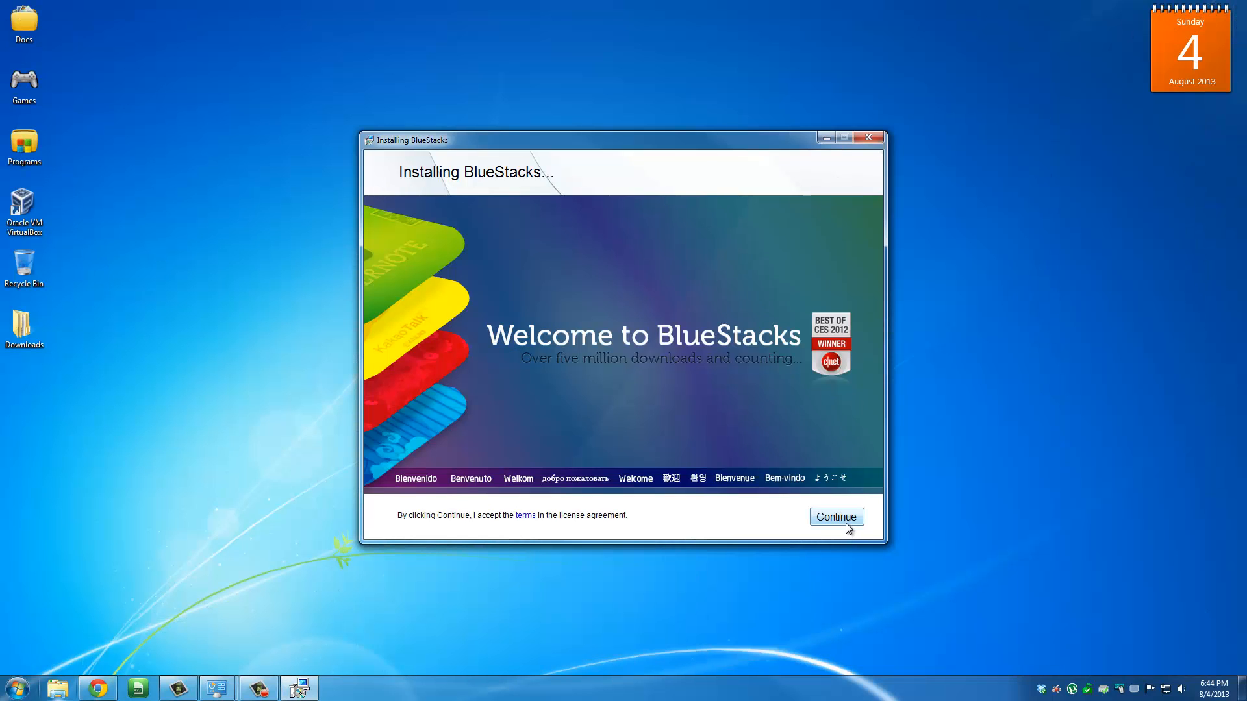
{"action": "left_click", "coordinate": [835, 517]}
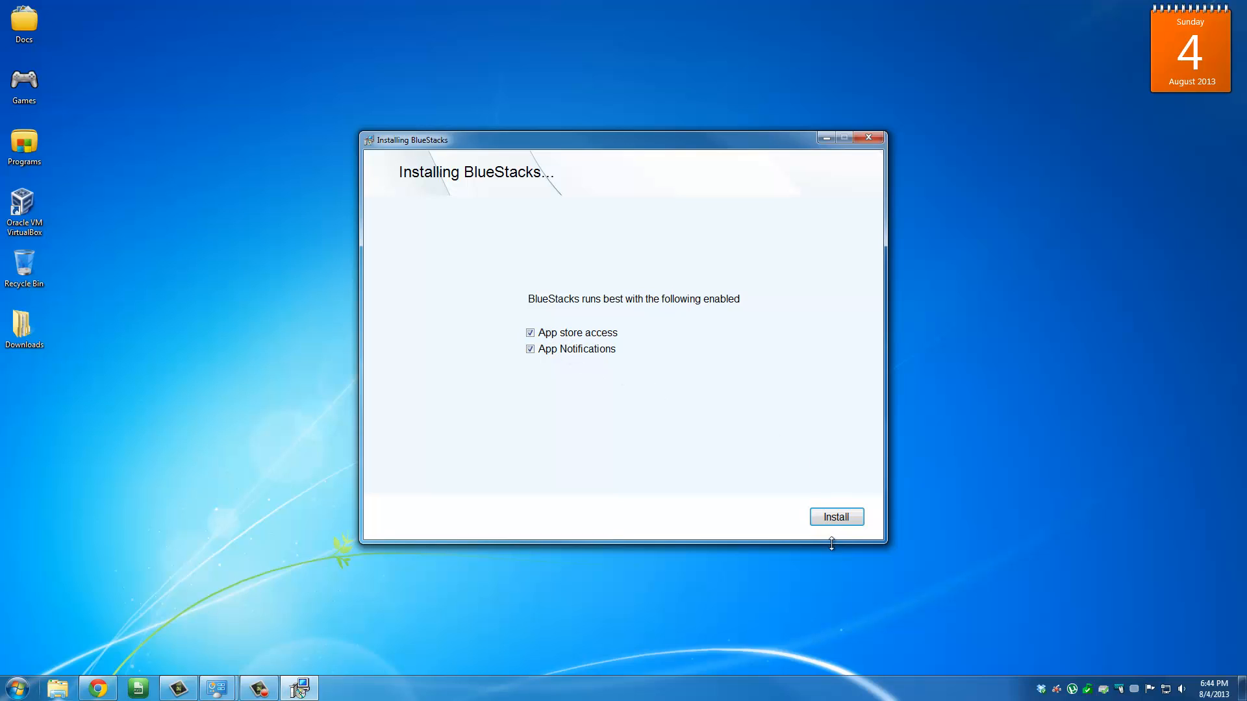
{"action": "left_click", "coordinate": [835, 517]}
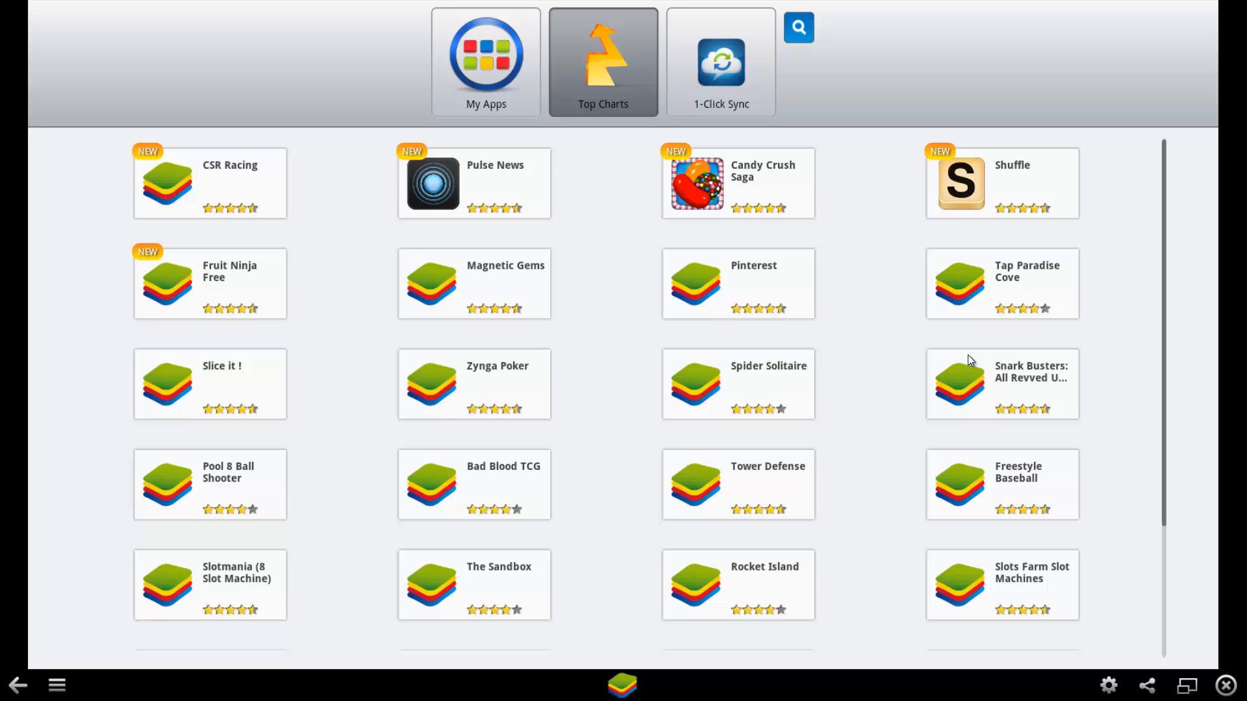
{"action": "mouse_move", "coordinate": [733, 208]}
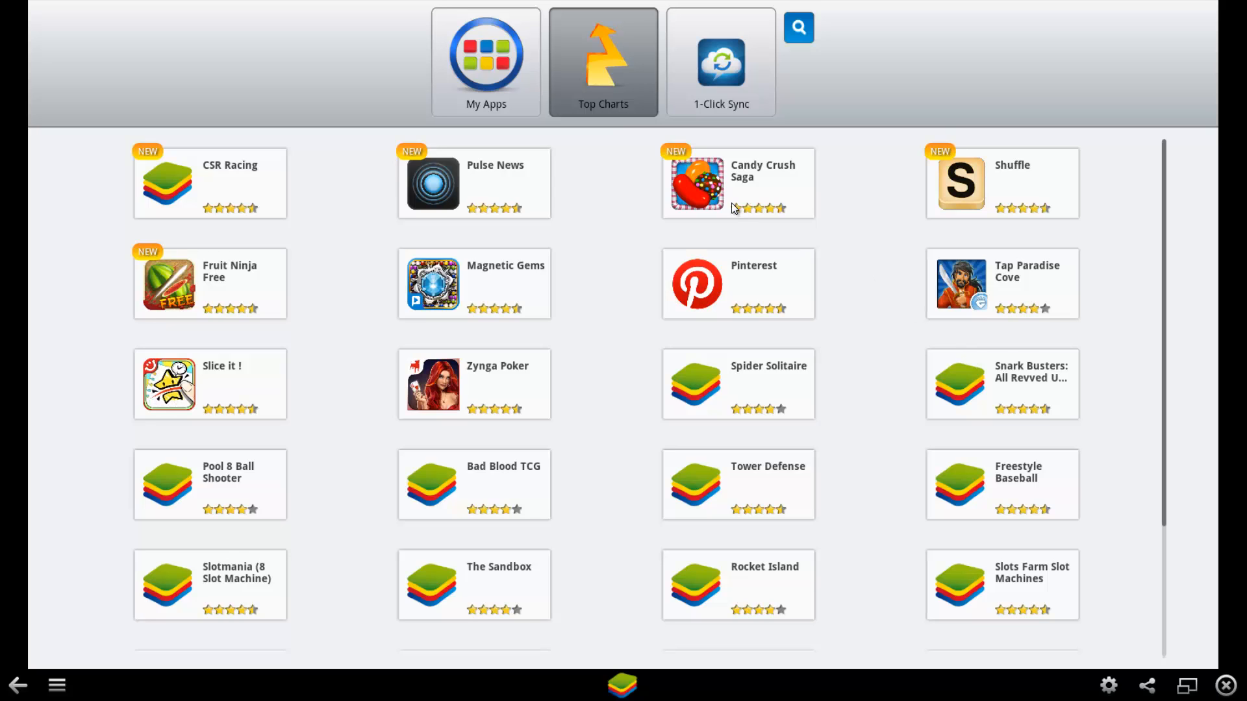
Step: Search My Apps for 'candy crush' and request install of Candy Crush Saga
{"action": "left_click", "coordinate": [485, 63]}
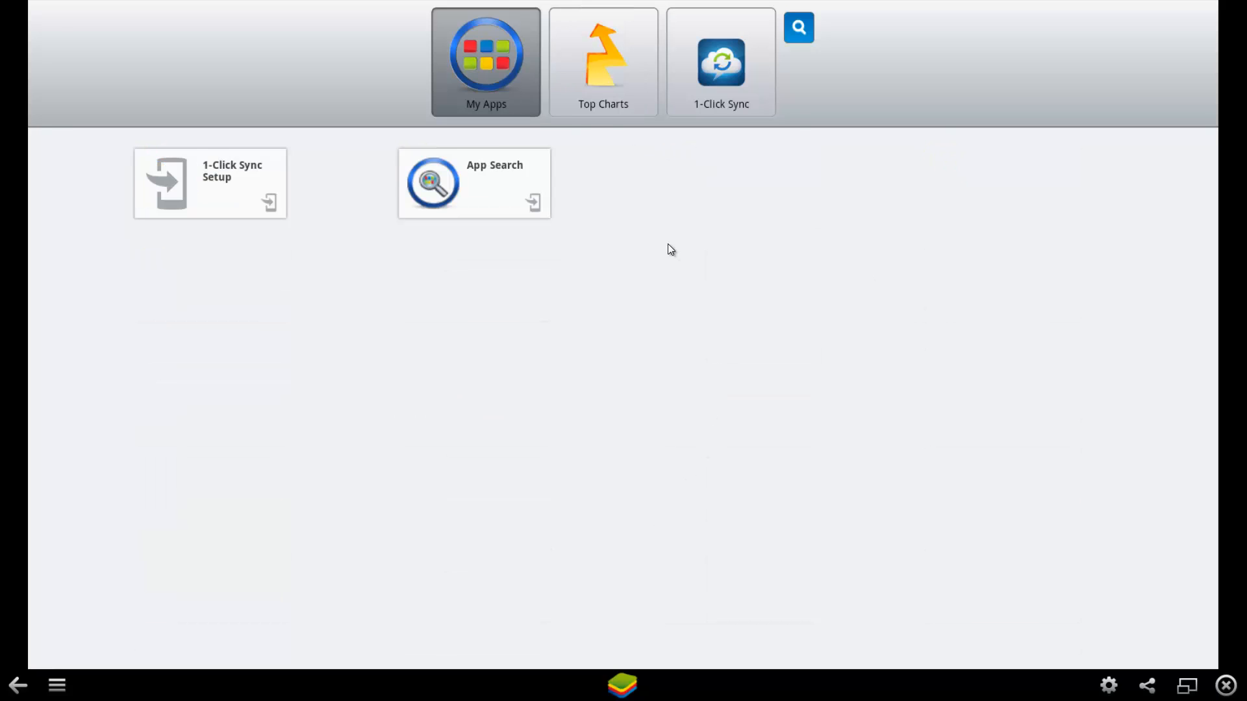
{"action": "mouse_move", "coordinate": [509, 197]}
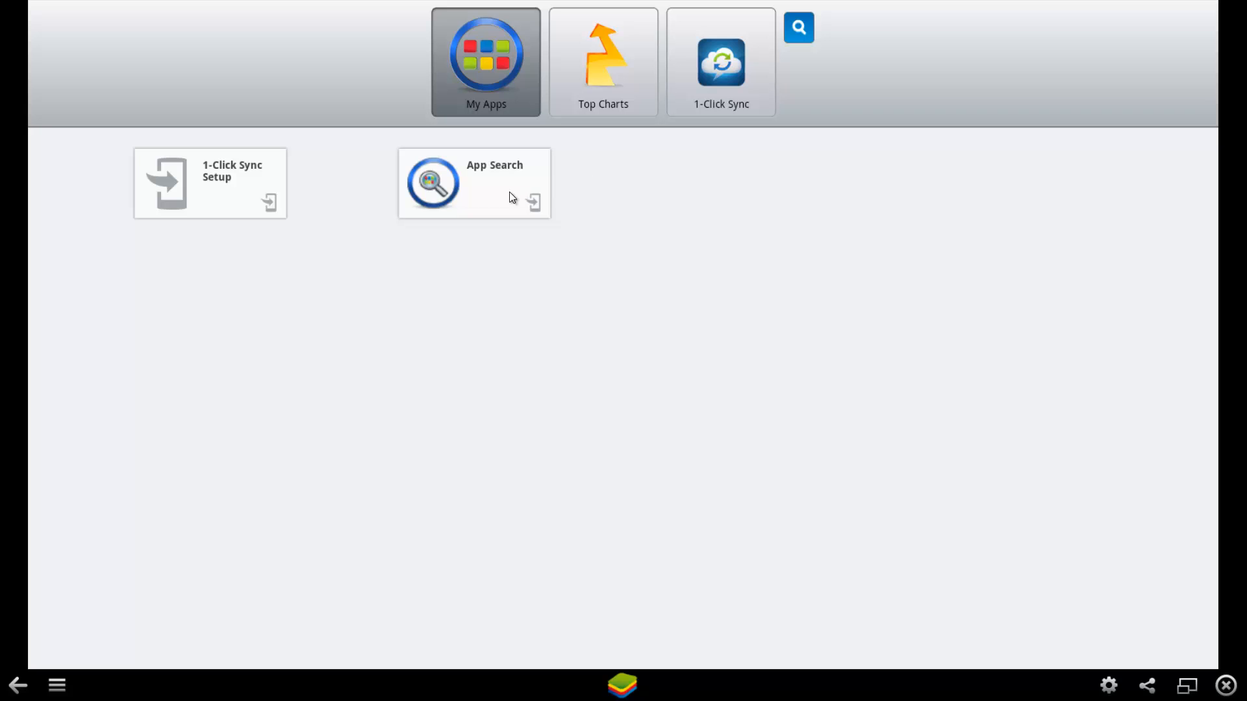
{"action": "left_click", "coordinate": [474, 184]}
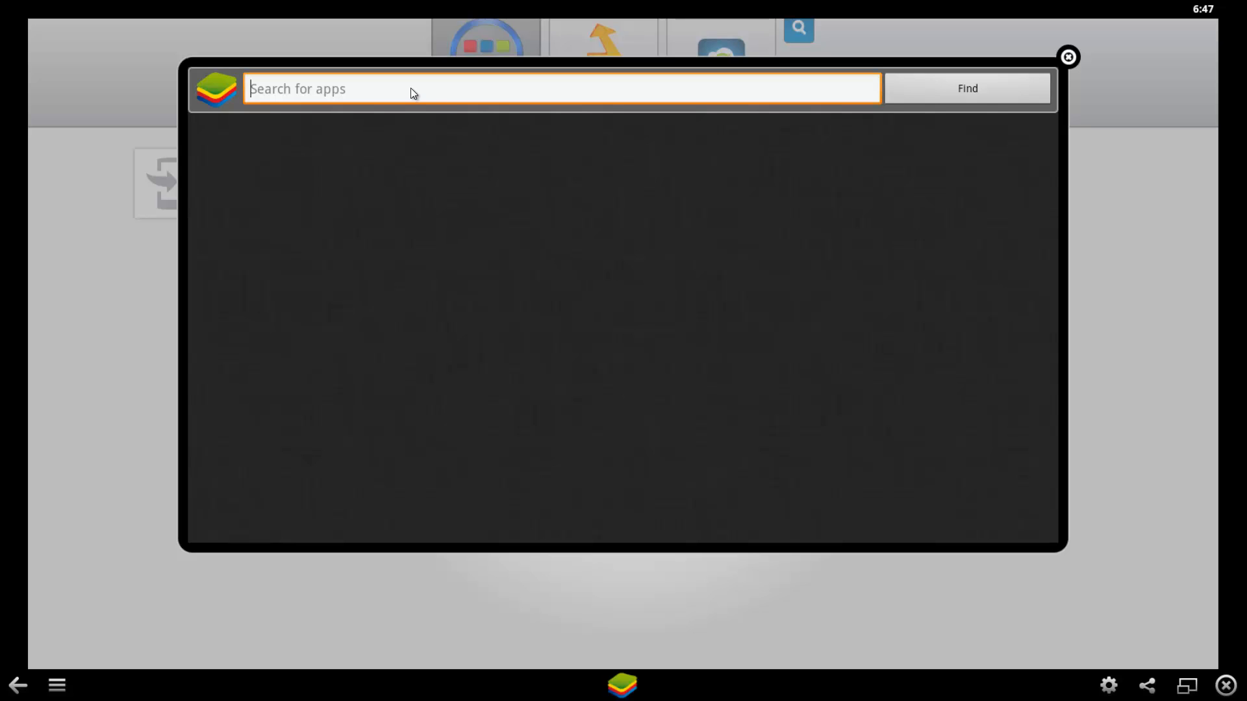
{"action": "type", "text": "candy crush"}
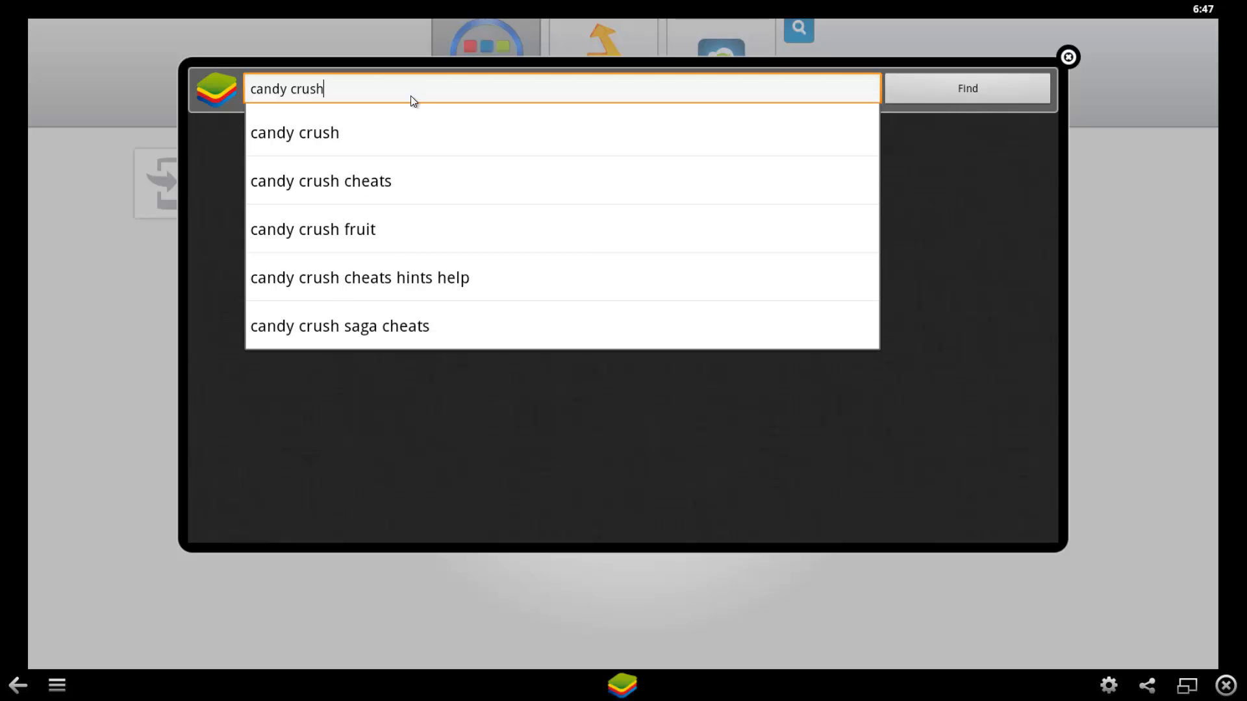
{"action": "left_click", "coordinate": [966, 87]}
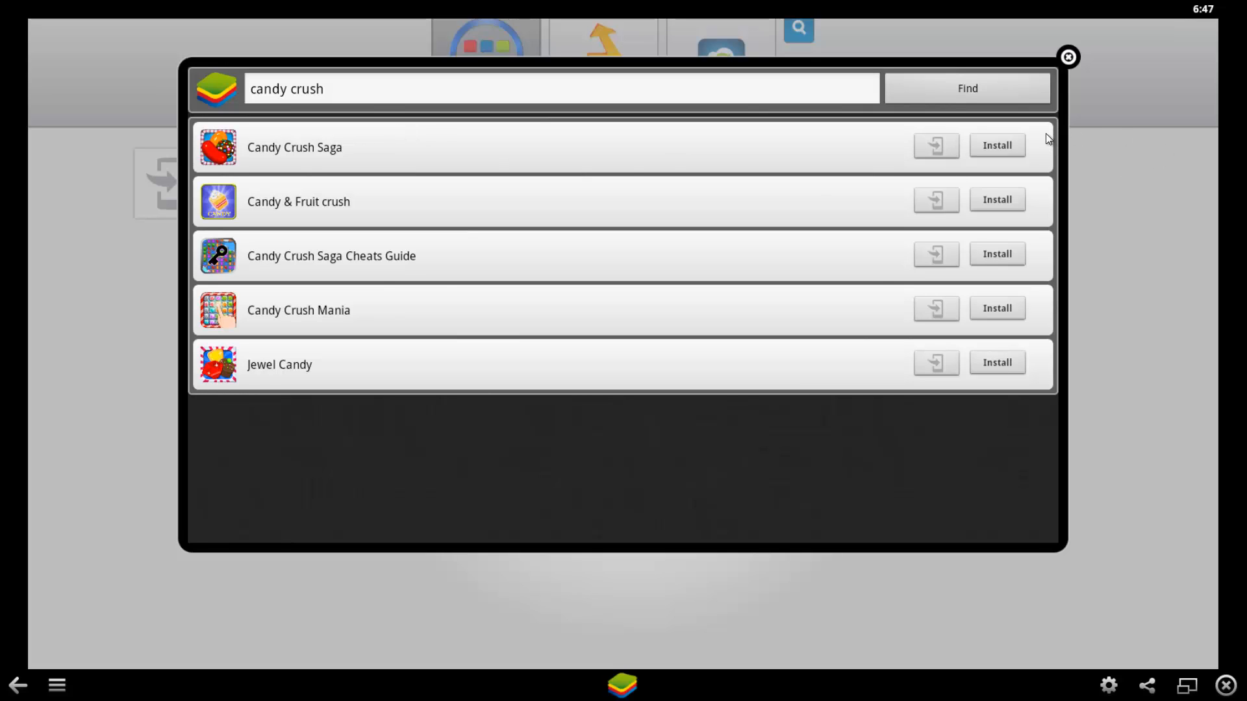
{"action": "left_click", "coordinate": [997, 144]}
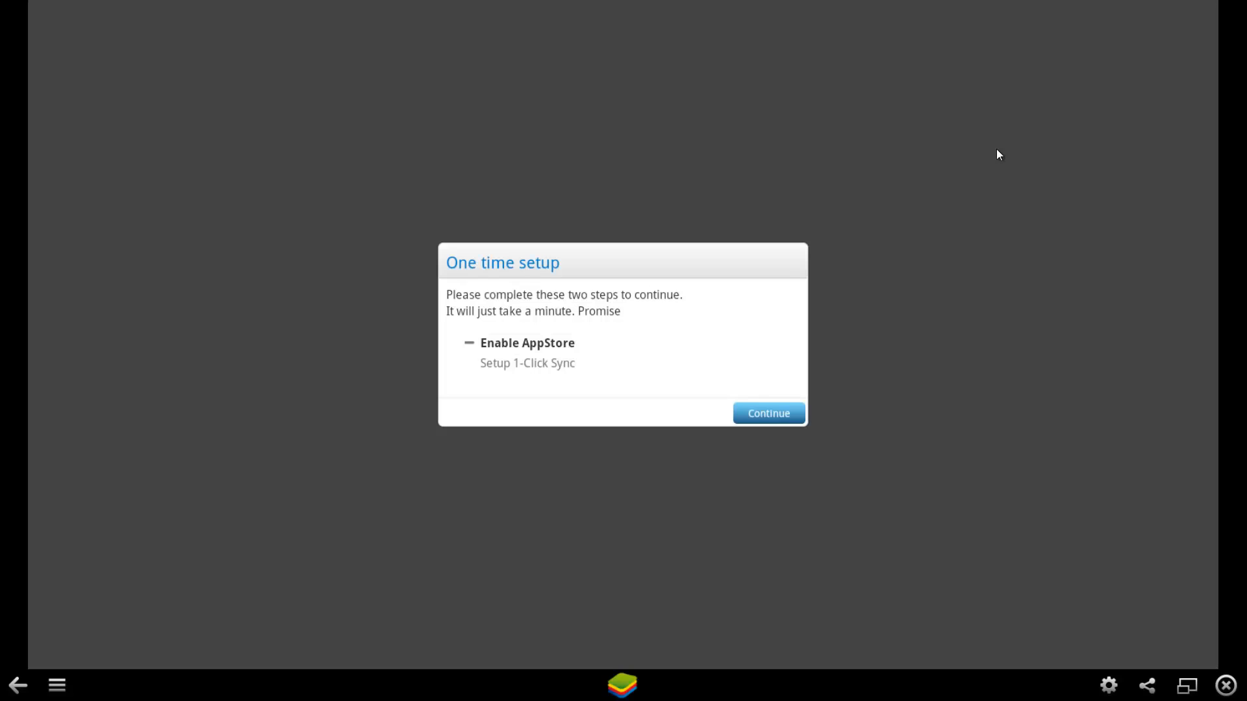
{"action": "mouse_move", "coordinate": [598, 334]}
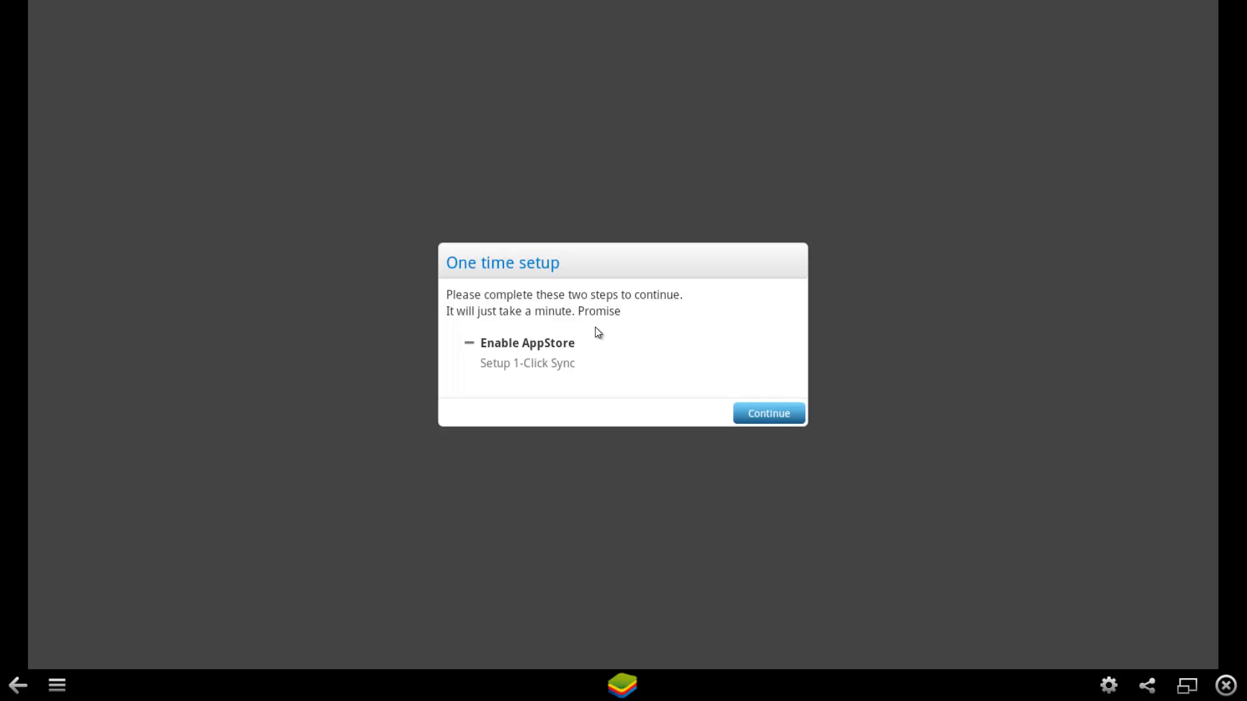
{"action": "mouse_move", "coordinate": [591, 365]}
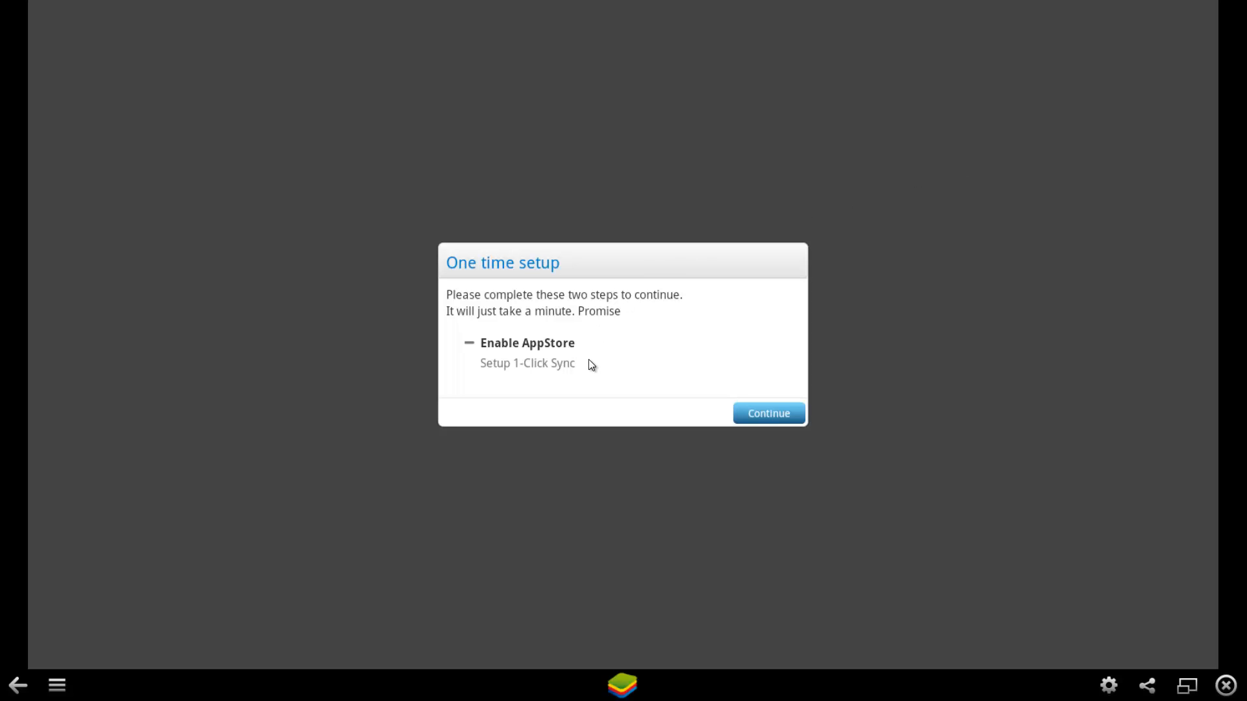
{"action": "mouse_move", "coordinate": [670, 378]}
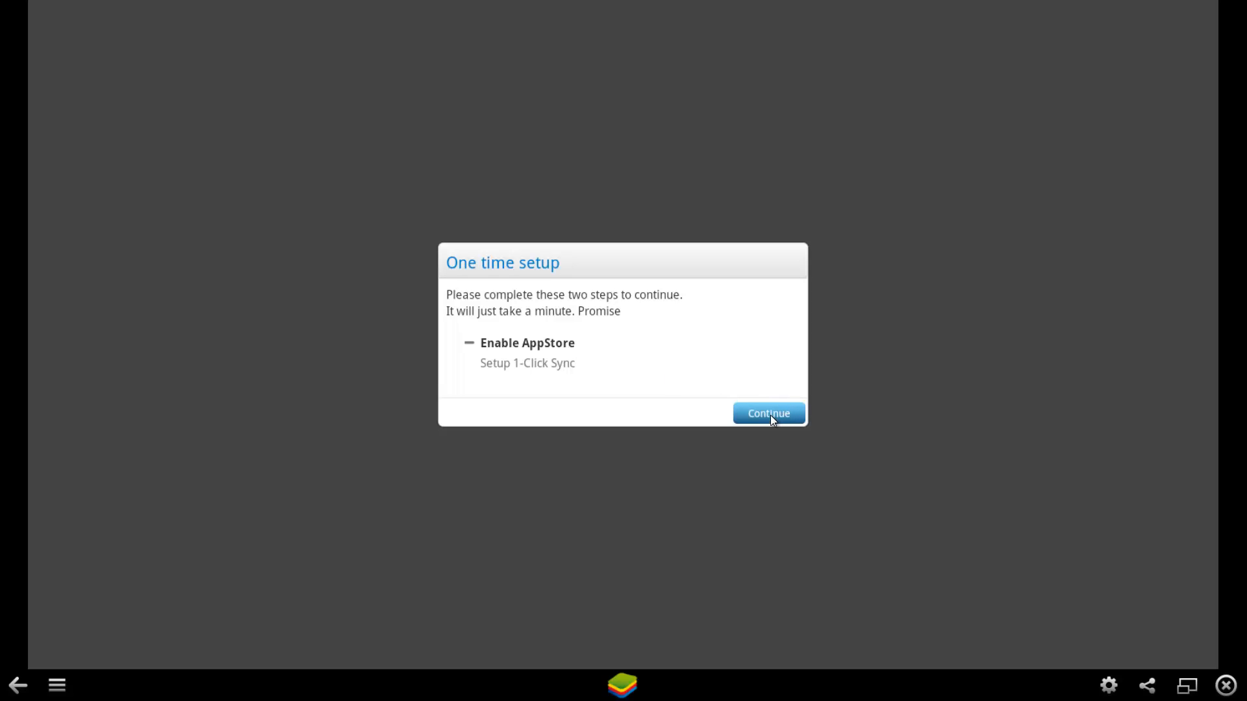
Step: Complete the one-time setup by signing in with an existing Google account to enable the AppStore
{"action": "left_click", "coordinate": [768, 413]}
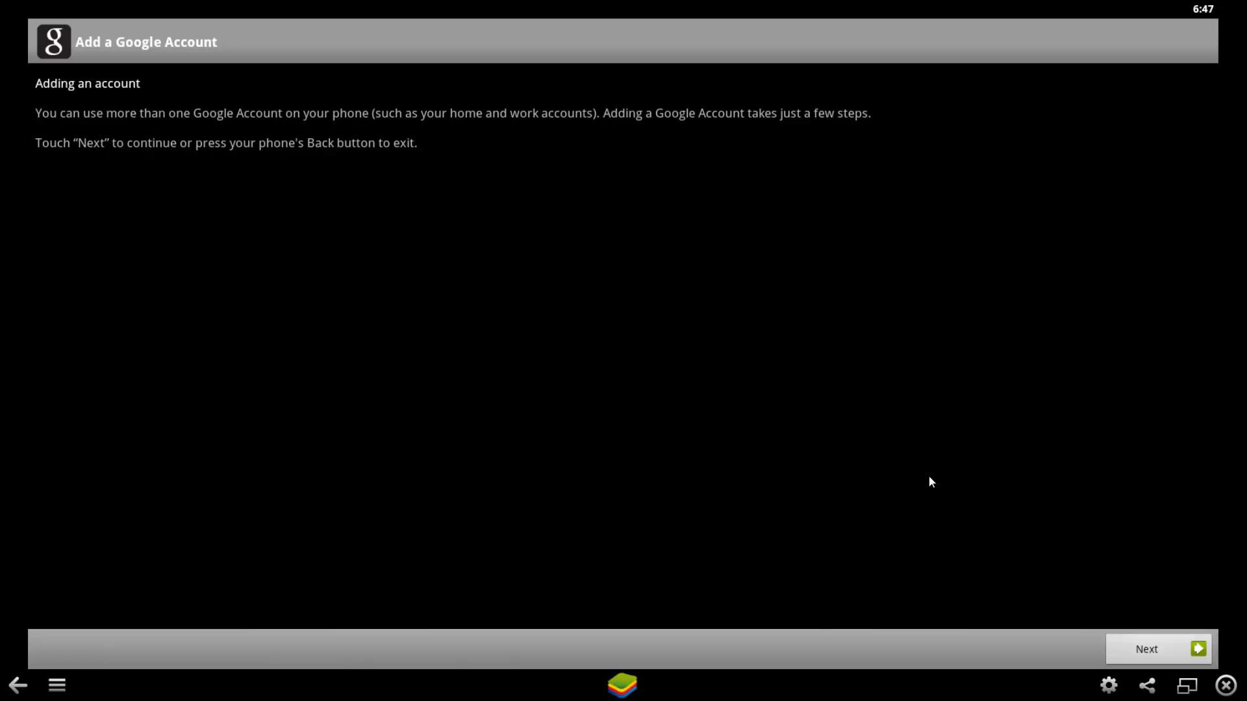
{"action": "left_click", "coordinate": [1158, 650]}
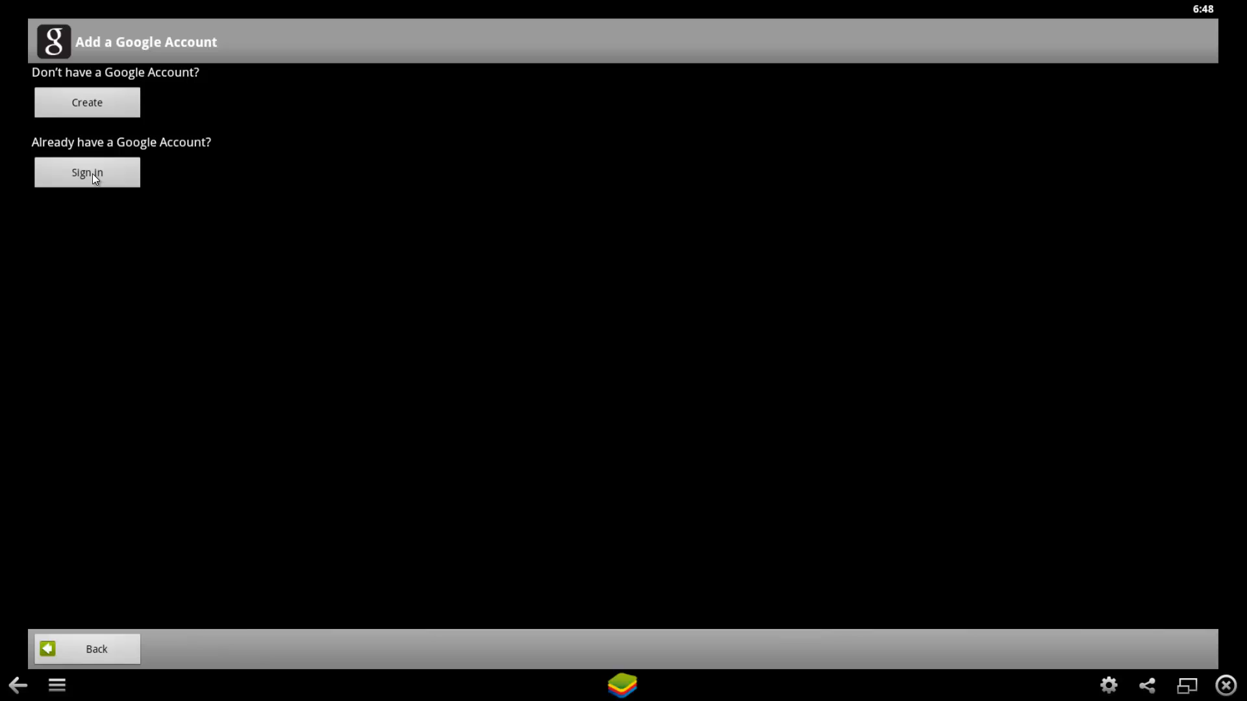
{"action": "left_click", "coordinate": [87, 173]}
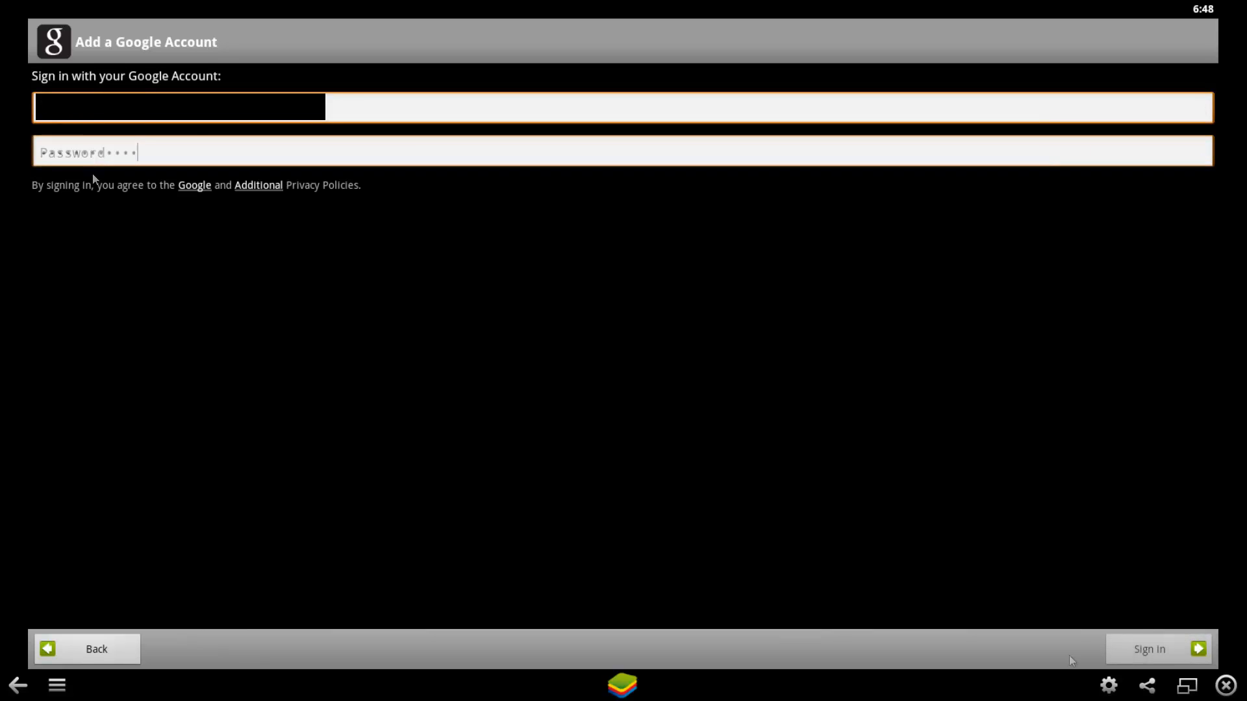
{"action": "left_click", "coordinate": [1148, 650]}
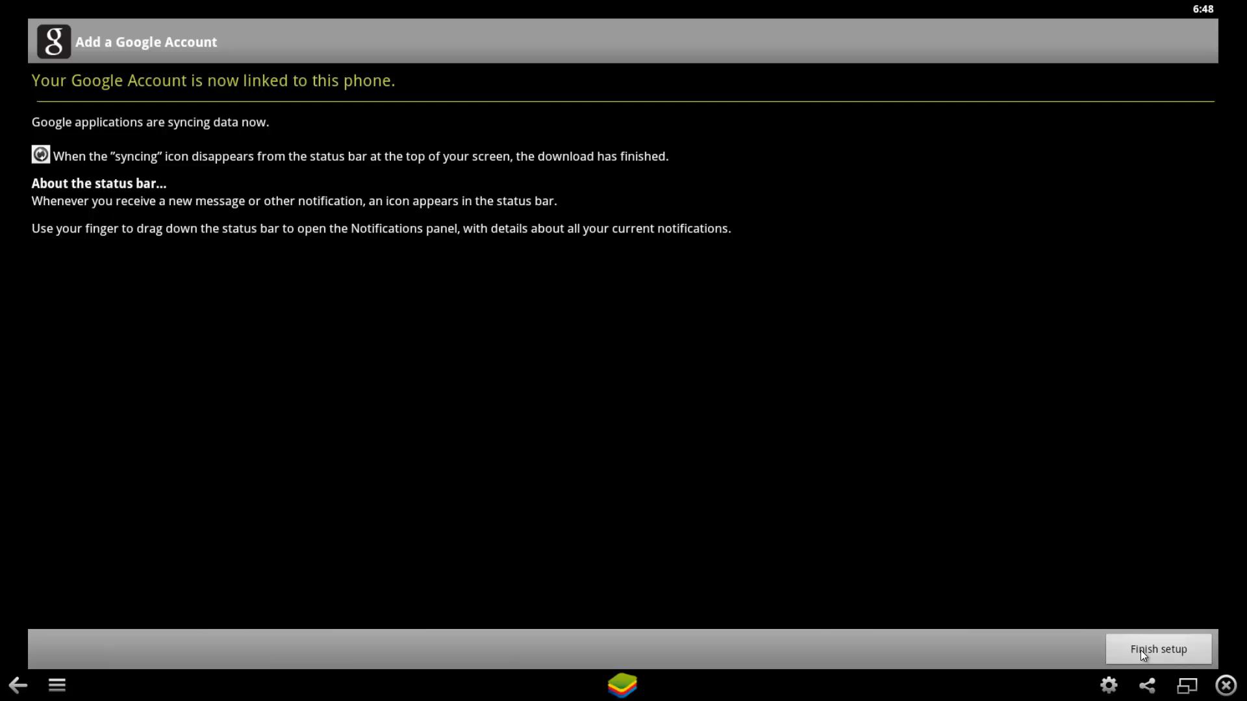
{"action": "mouse_move", "coordinate": [285, 72]}
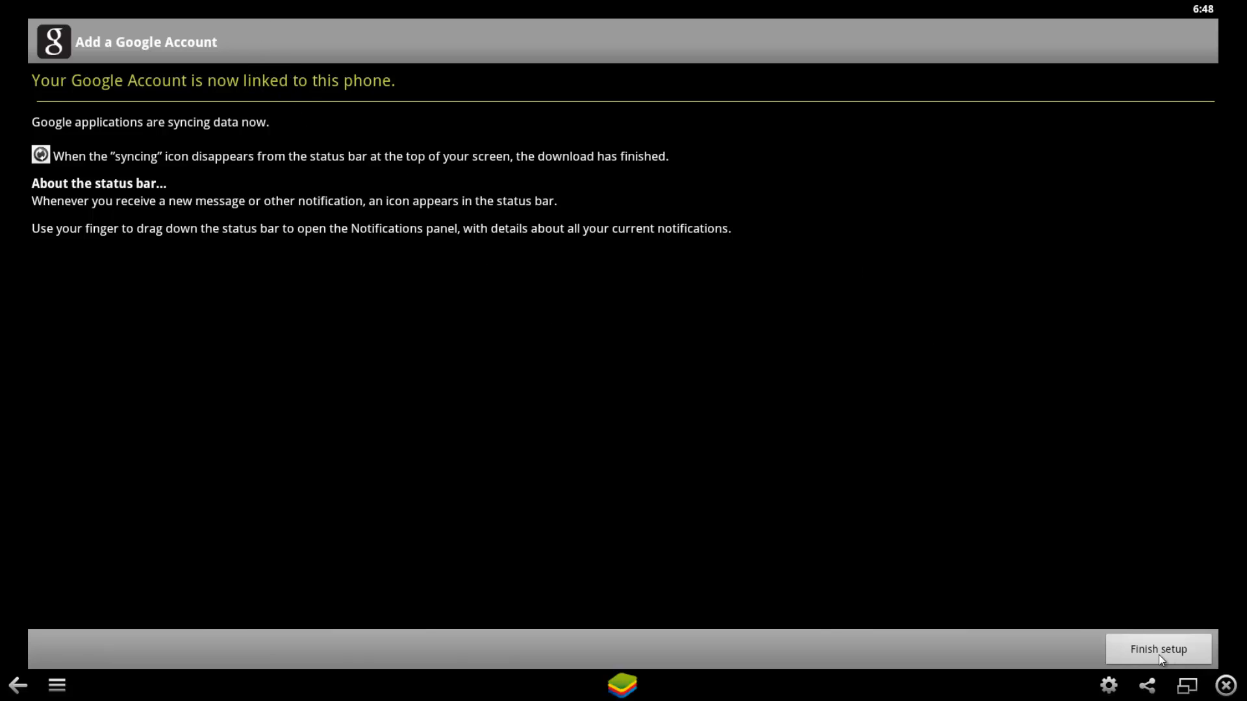
{"action": "left_click", "coordinate": [1158, 649]}
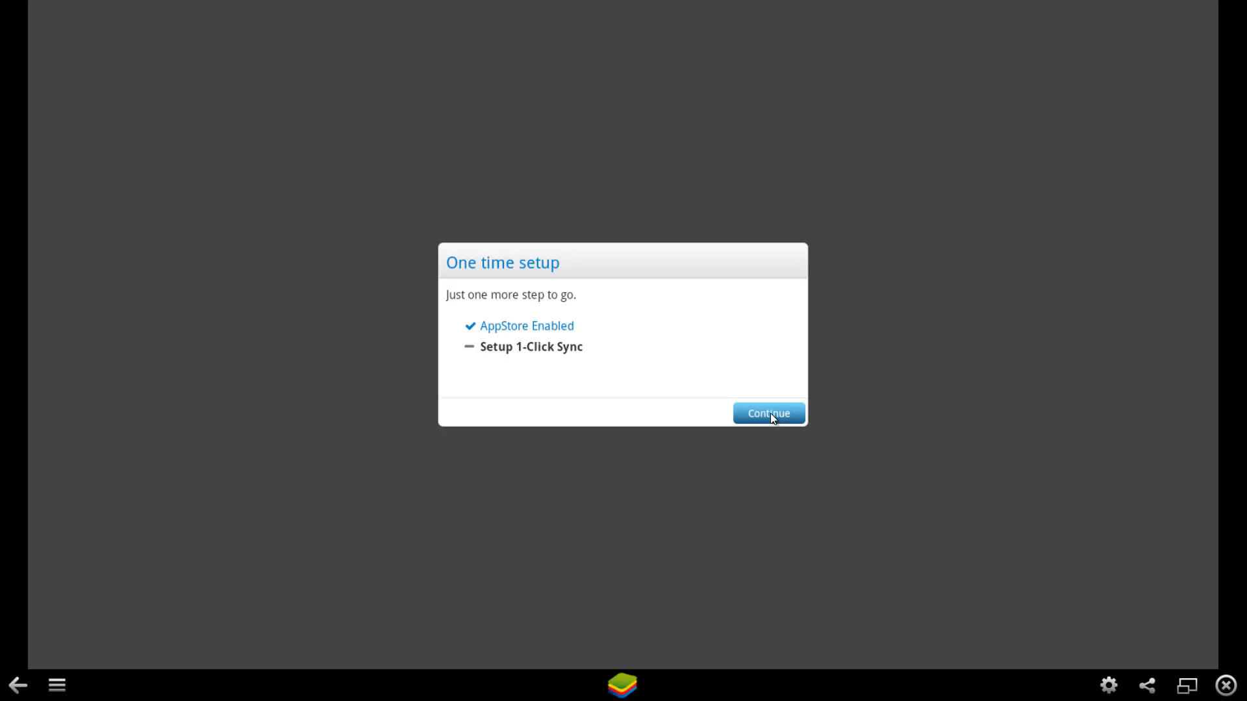
Step: Start 1-Click Sync, sign in and choose the Asus Nexus 7 device to sync
{"action": "left_click", "coordinate": [767, 413]}
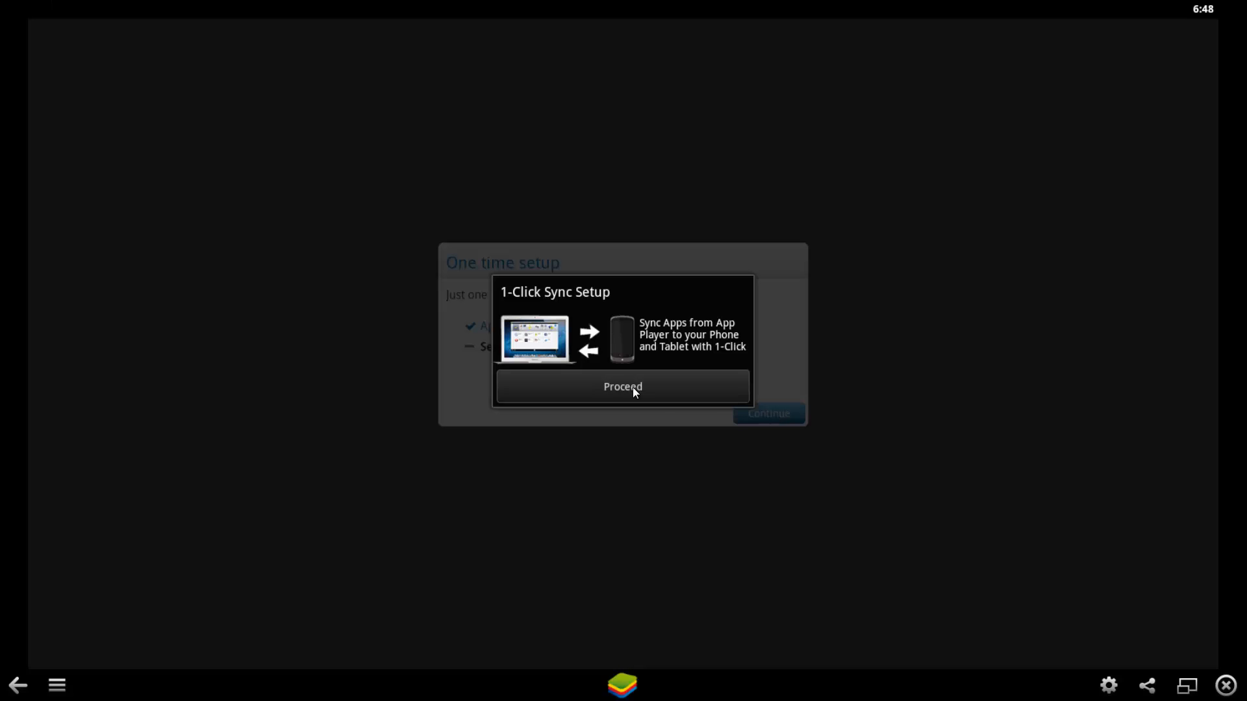
{"action": "left_click", "coordinate": [622, 387]}
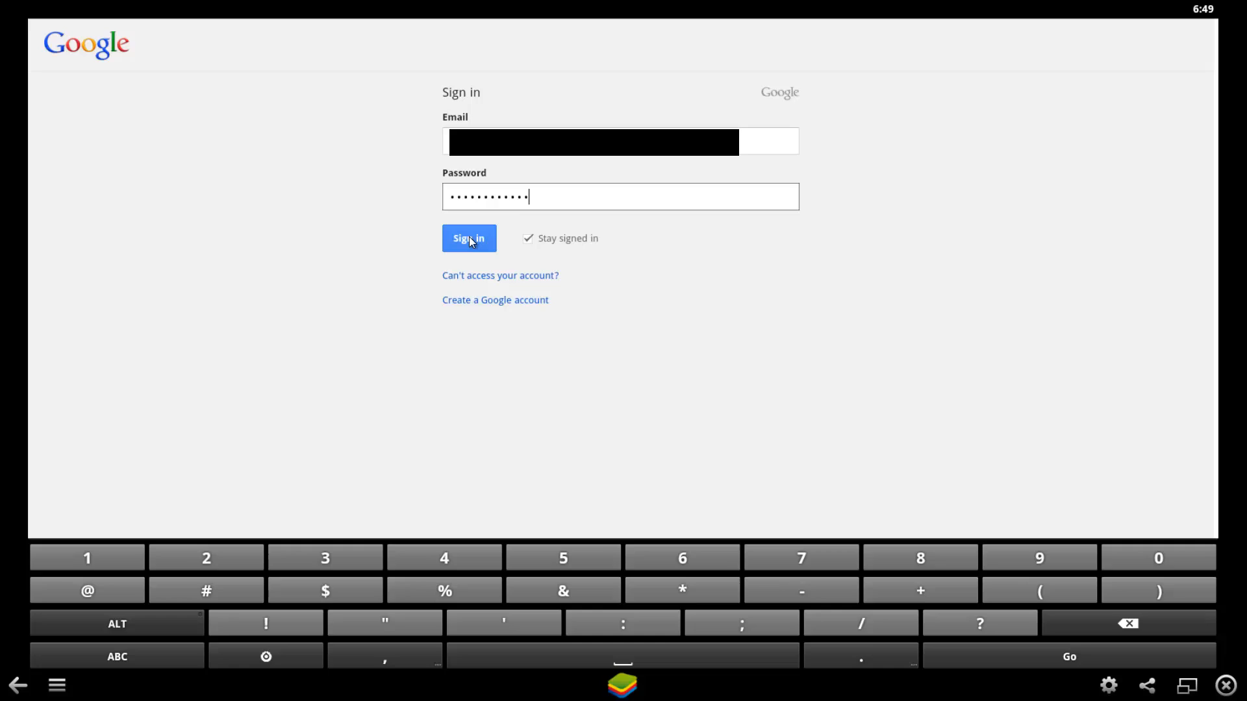
{"action": "left_click", "coordinate": [469, 238]}
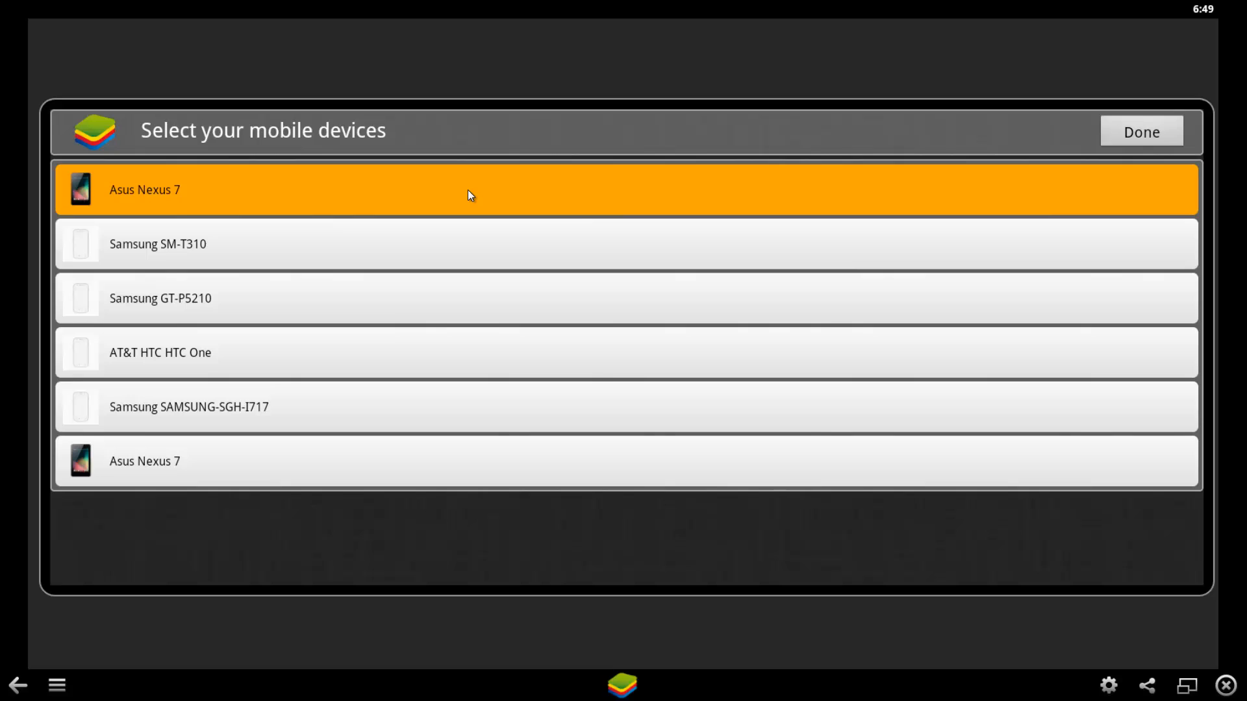
{"action": "left_click", "coordinate": [469, 189]}
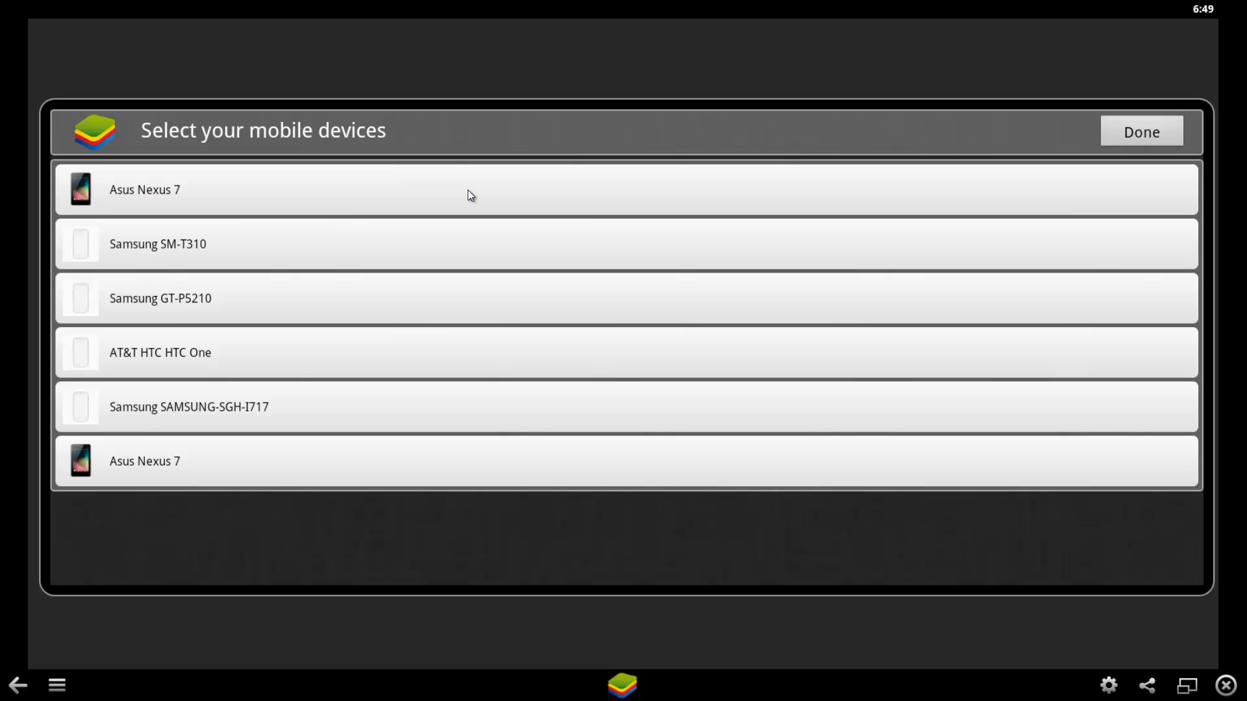
{"action": "mouse_move", "coordinate": [1152, 140]}
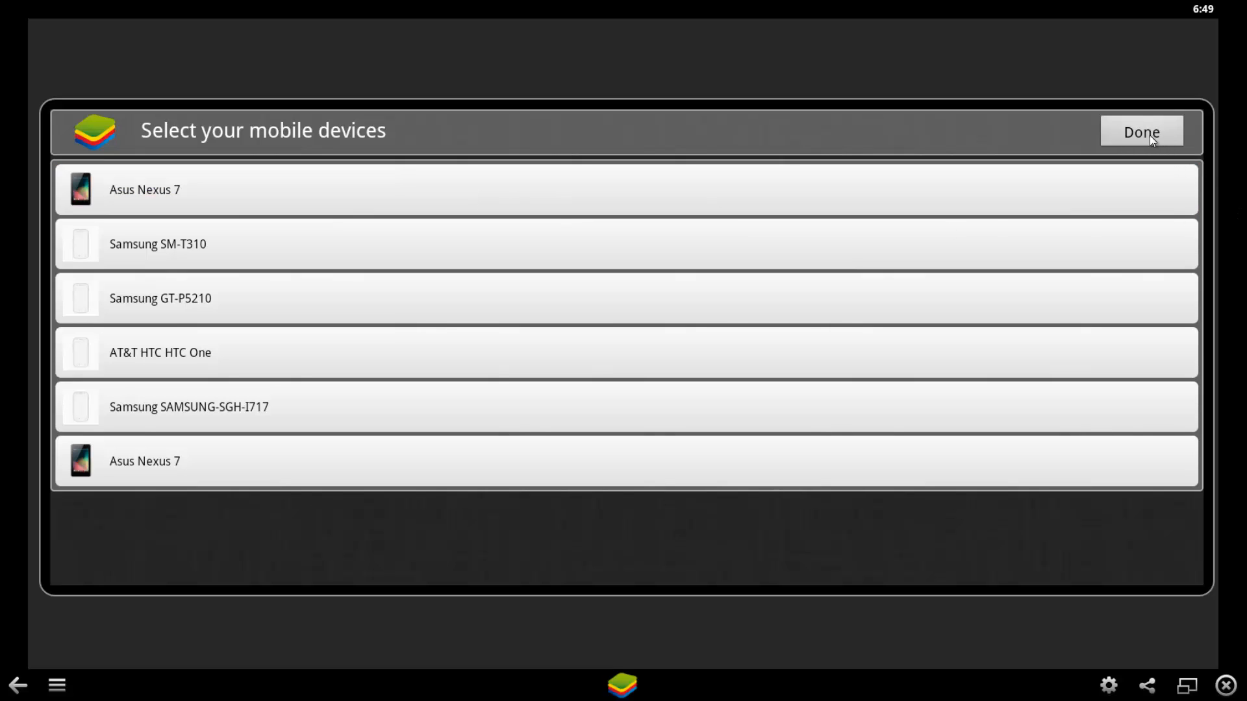
Step: Confirm the device, finish sync setup and accept the Play Store upgrade notice
{"action": "left_click", "coordinate": [1140, 131]}
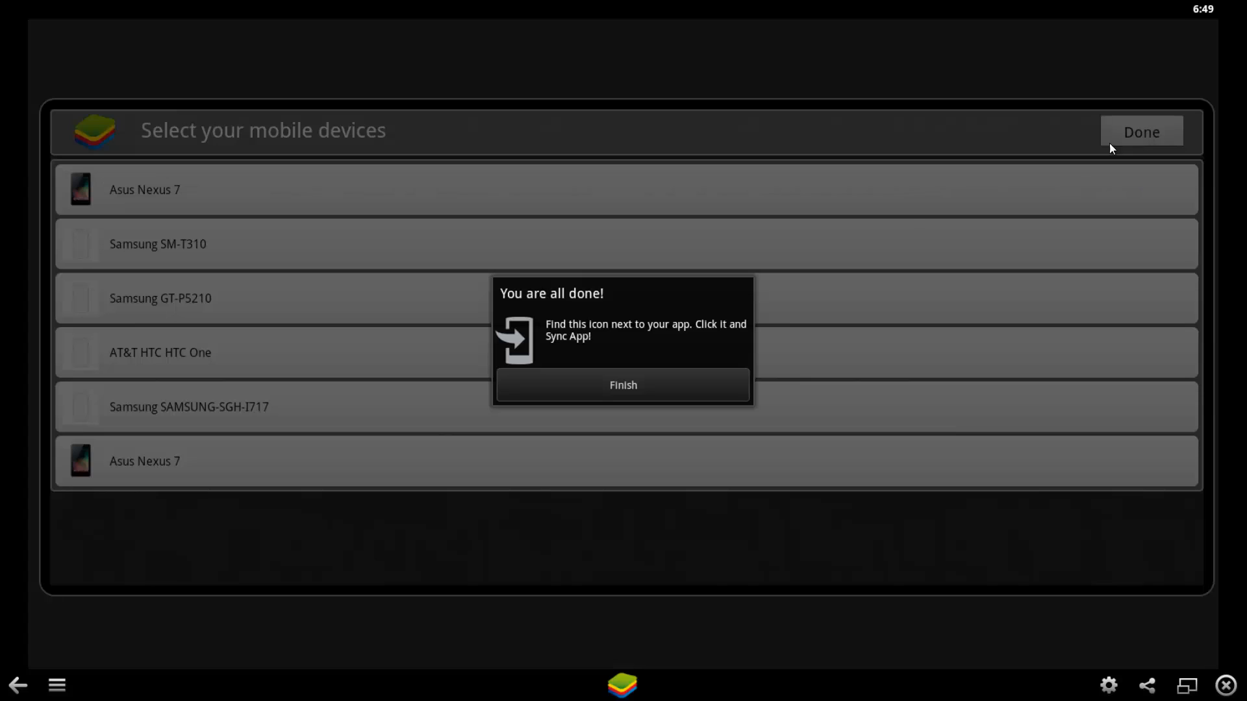
{"action": "left_click", "coordinate": [622, 384]}
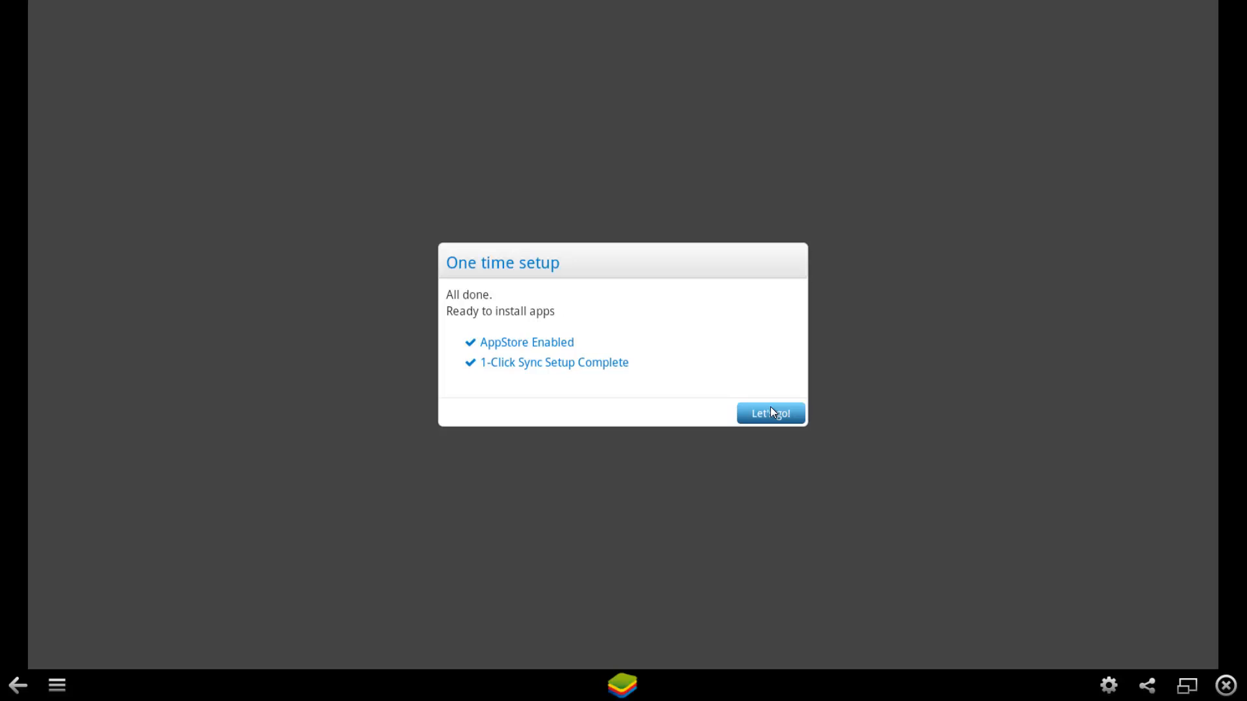
{"action": "left_click", "coordinate": [768, 414]}
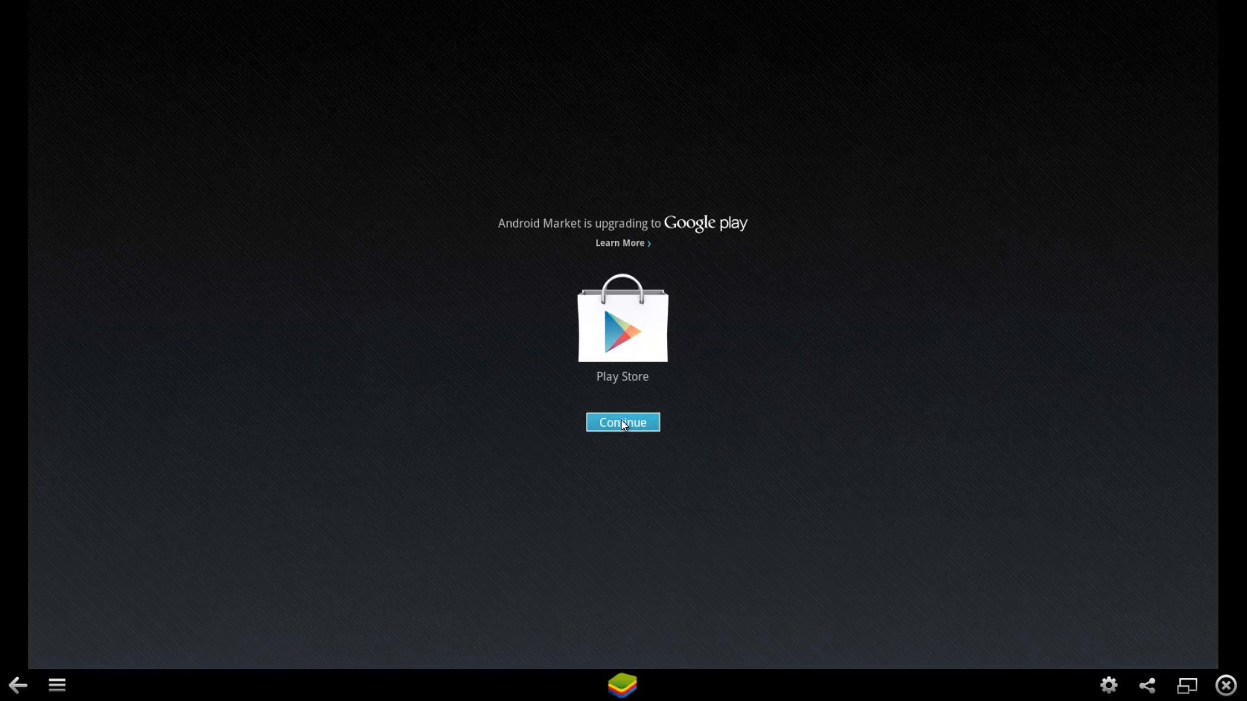
{"action": "left_click", "coordinate": [622, 422]}
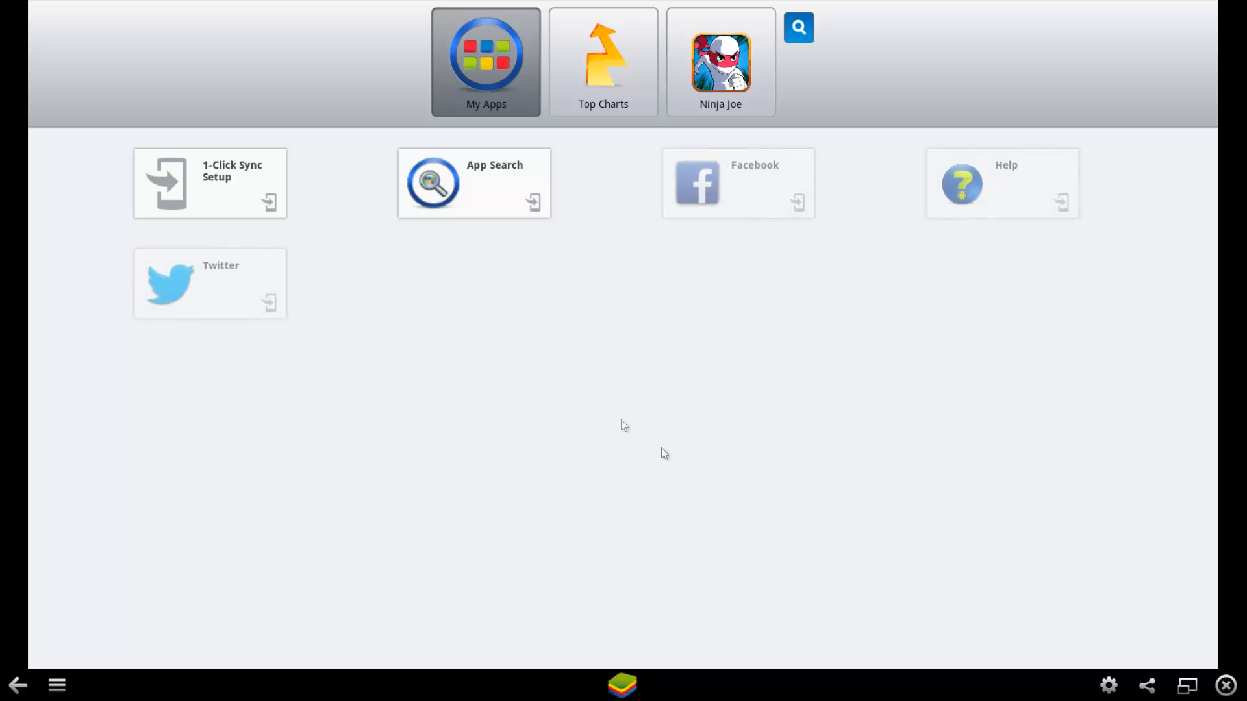
{"action": "mouse_move", "coordinate": [664, 453]}
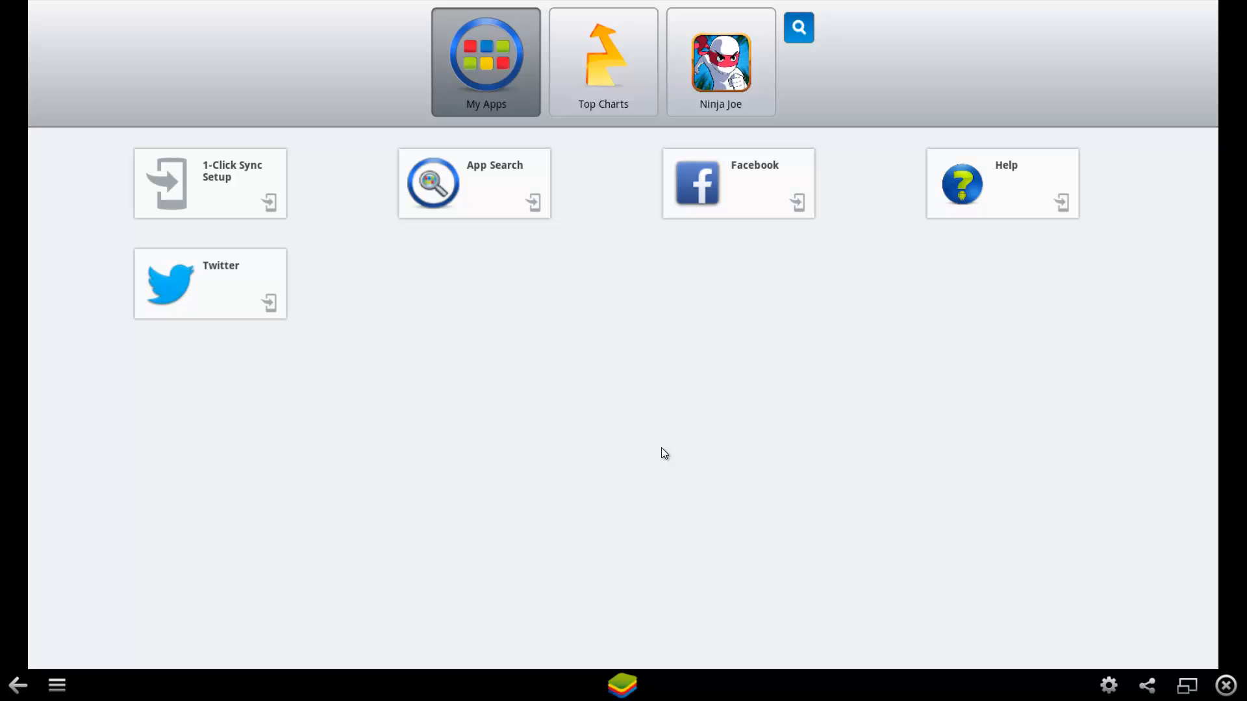
{"action": "mouse_move", "coordinate": [508, 179]}
{"action": "type", "text": "candy"}
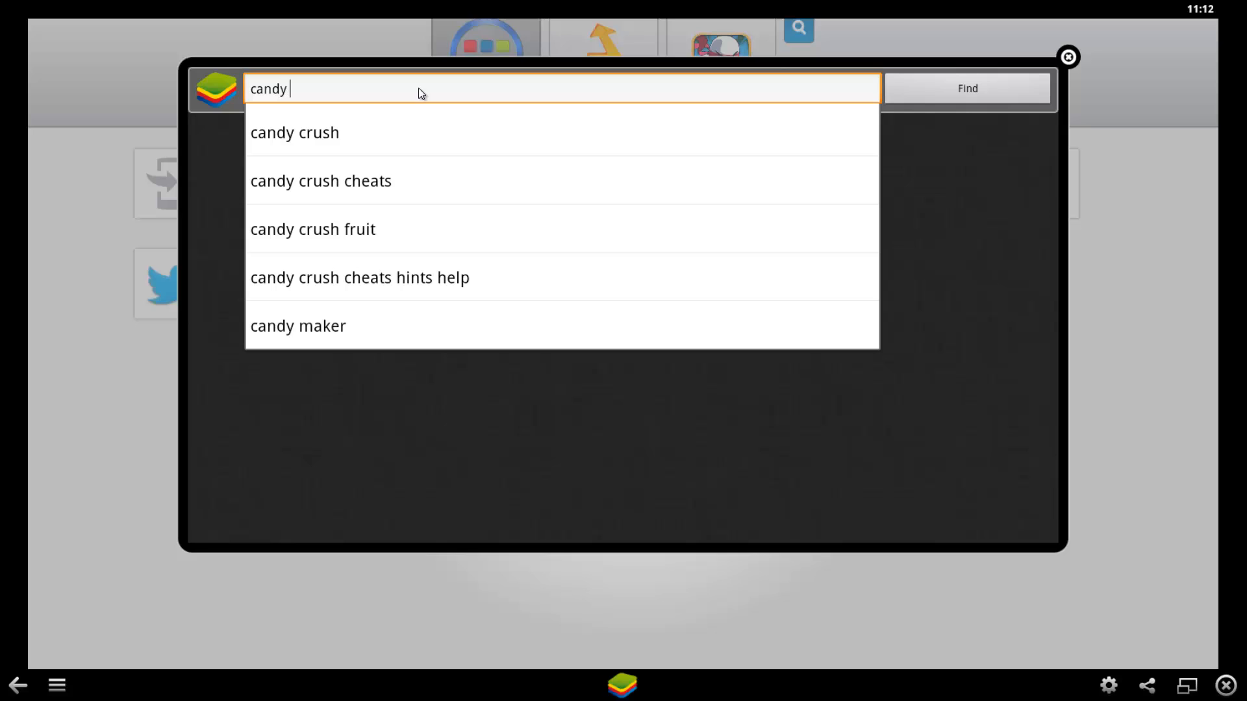
Step: Extend the App Search query to read 'candy crush'
{"action": "type", "text": "crush"}
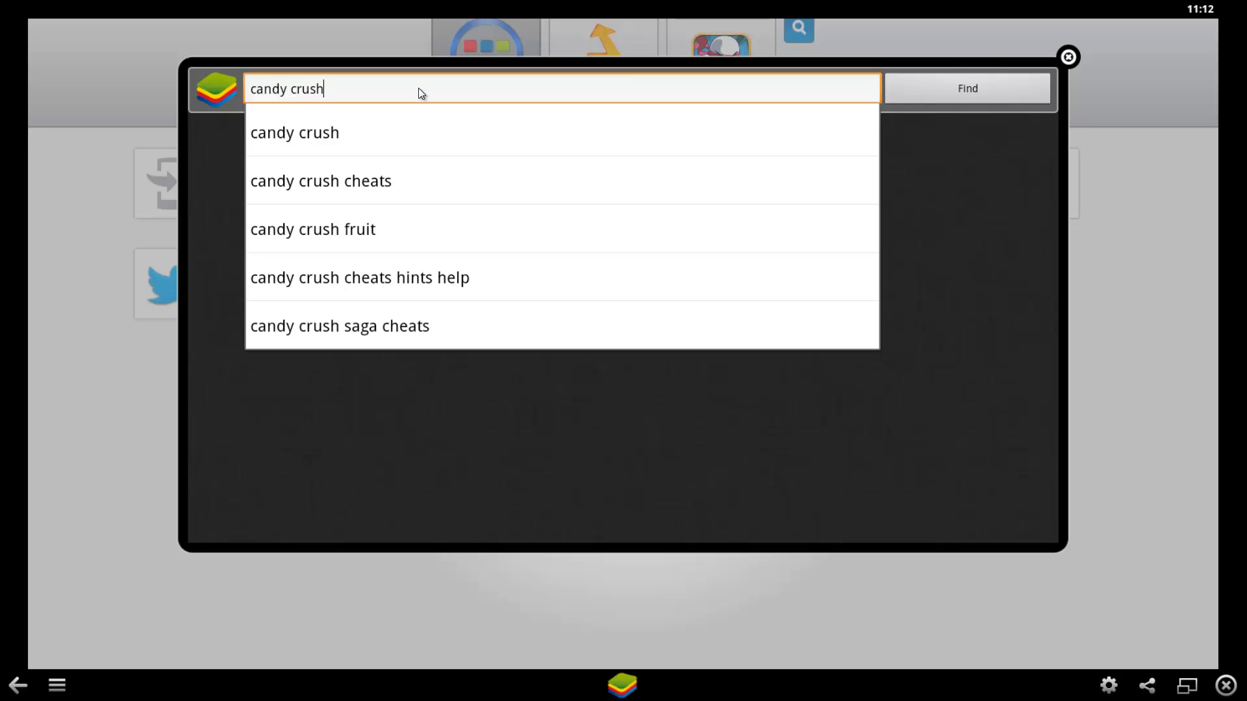
{"action": "mouse_move", "coordinate": [304, 134]}
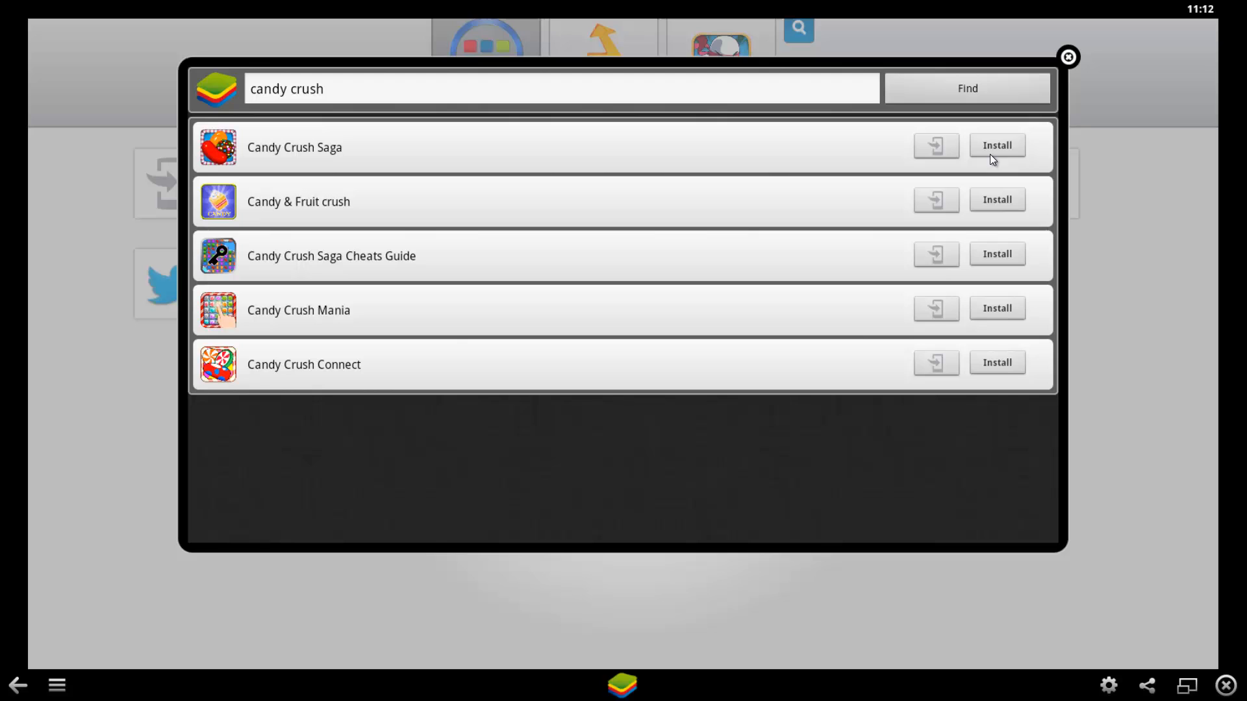
{"action": "mouse_move", "coordinate": [996, 154]}
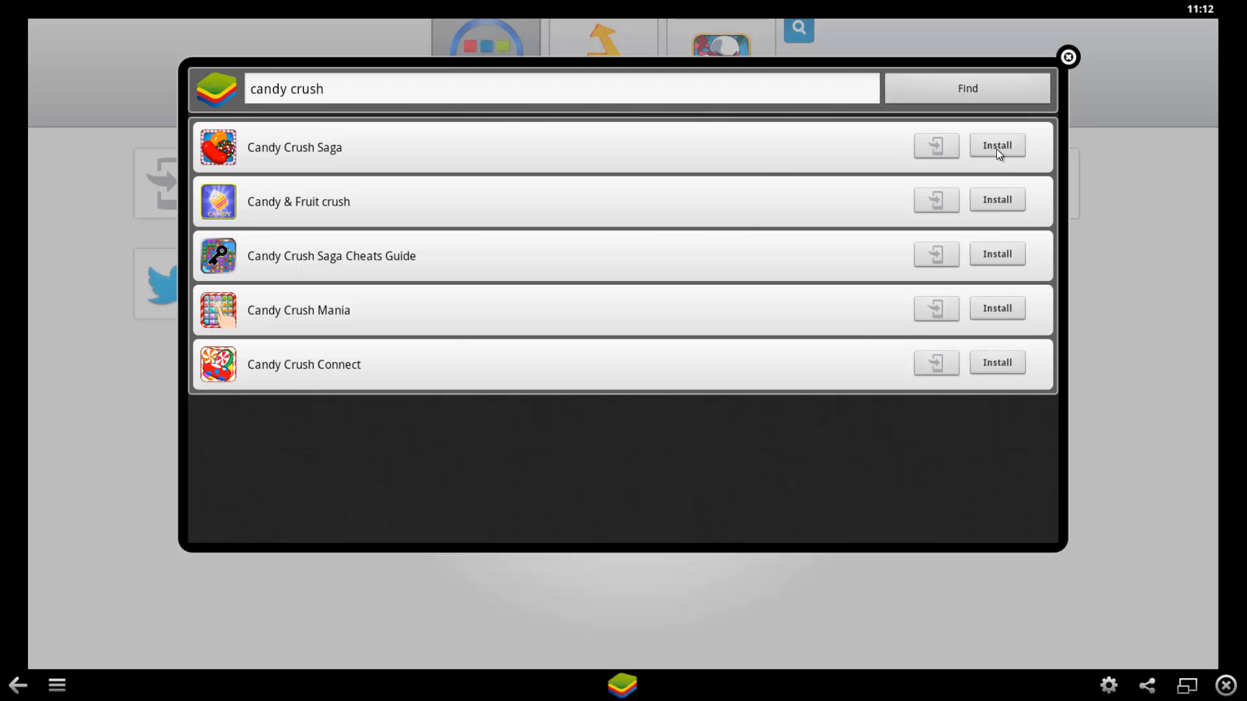
Step: Install Candy Crush Saga by downloading it from the first store in Searching App Stores
{"action": "left_click", "coordinate": [997, 144]}
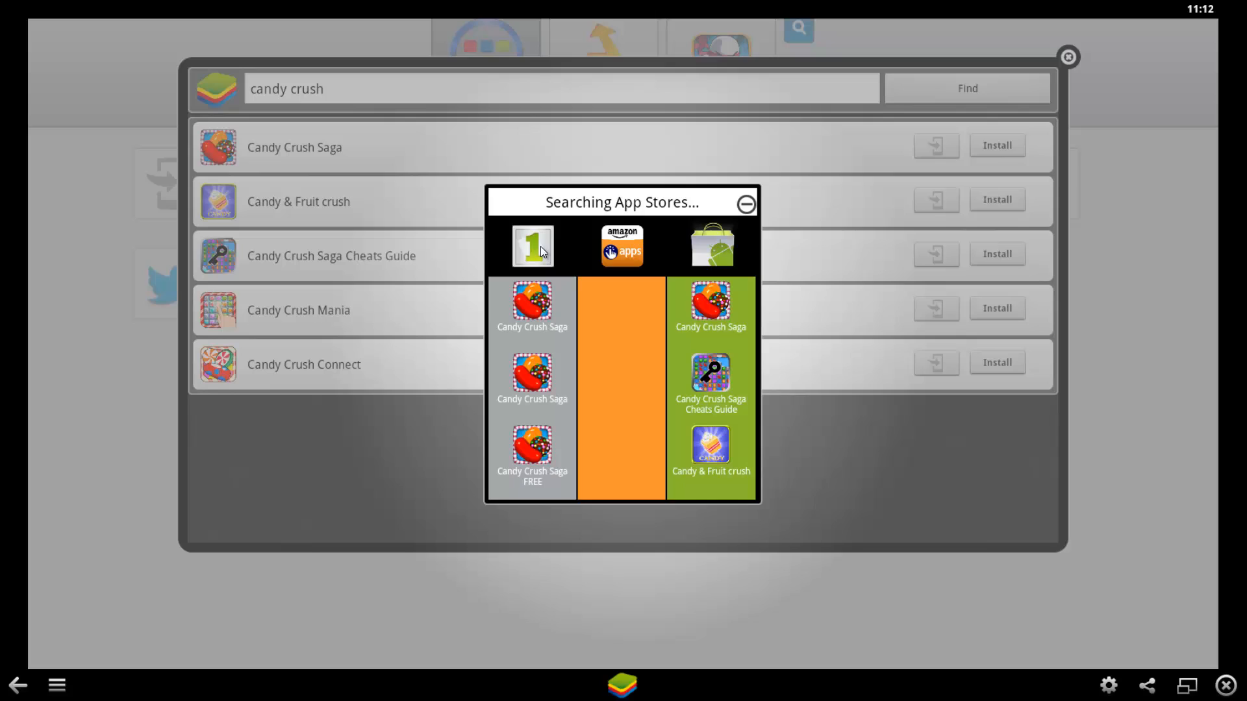
{"action": "mouse_move", "coordinate": [531, 304]}
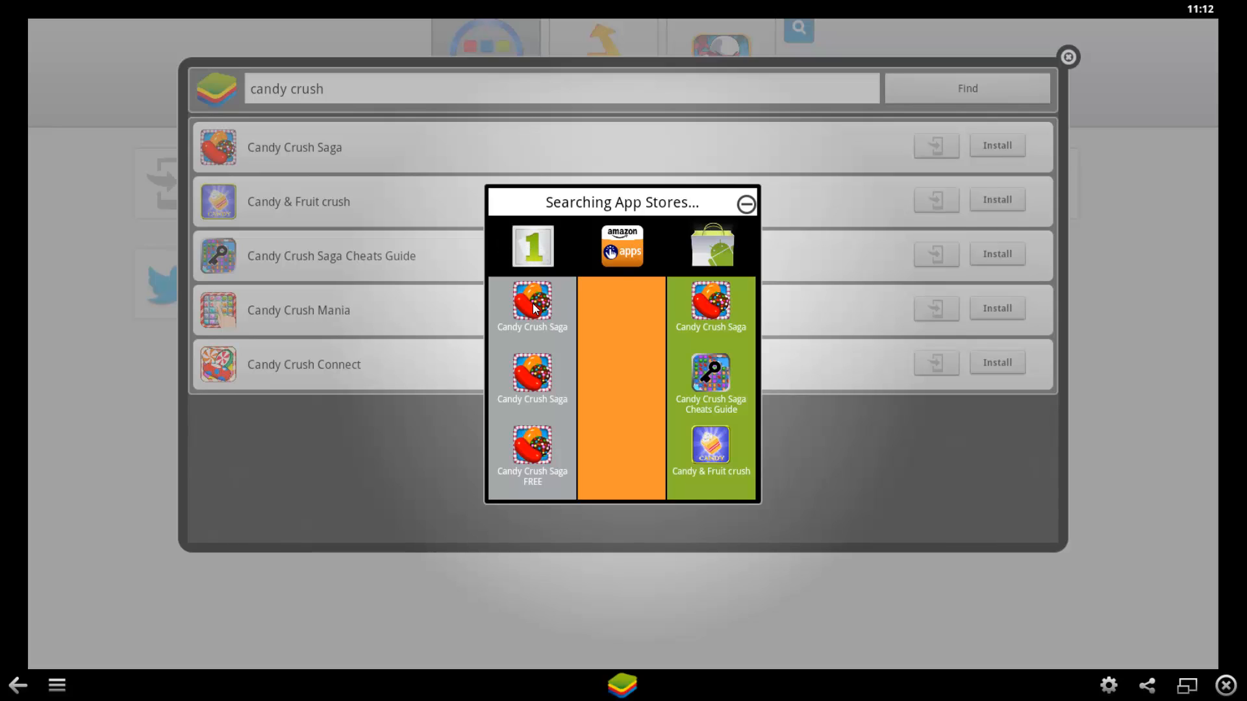
{"action": "left_click", "coordinate": [532, 306]}
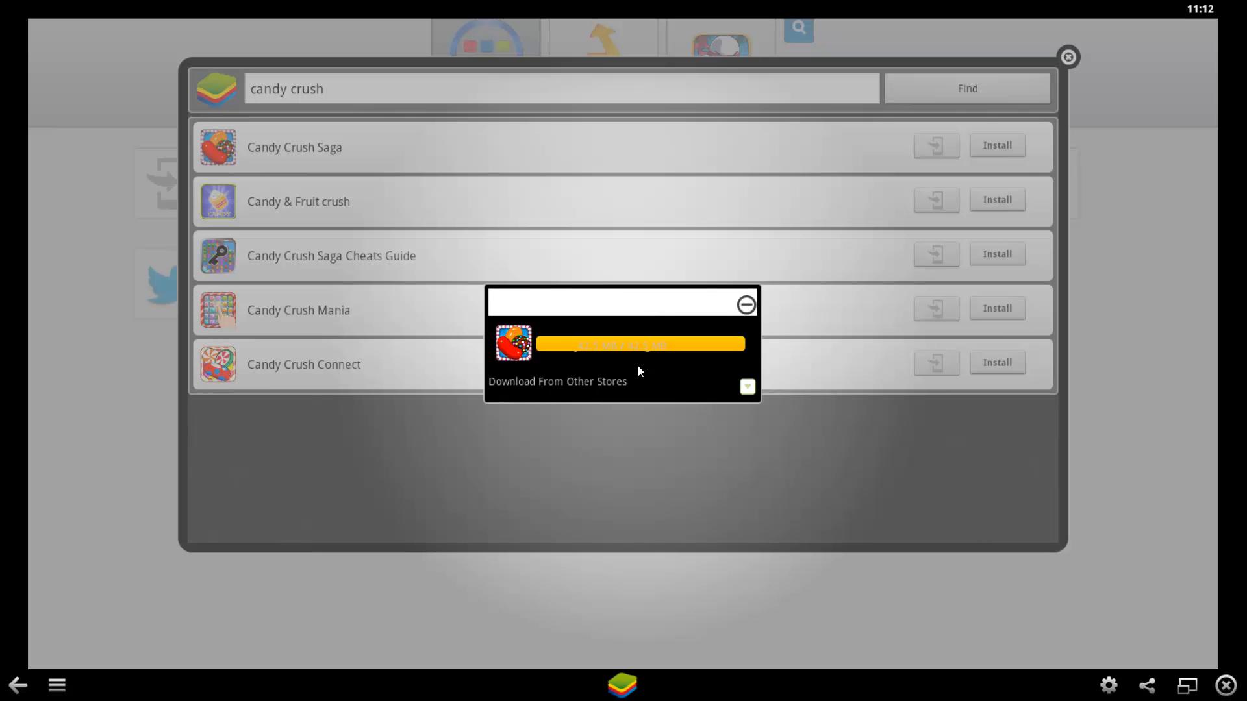
{"action": "left_click", "coordinate": [745, 304]}
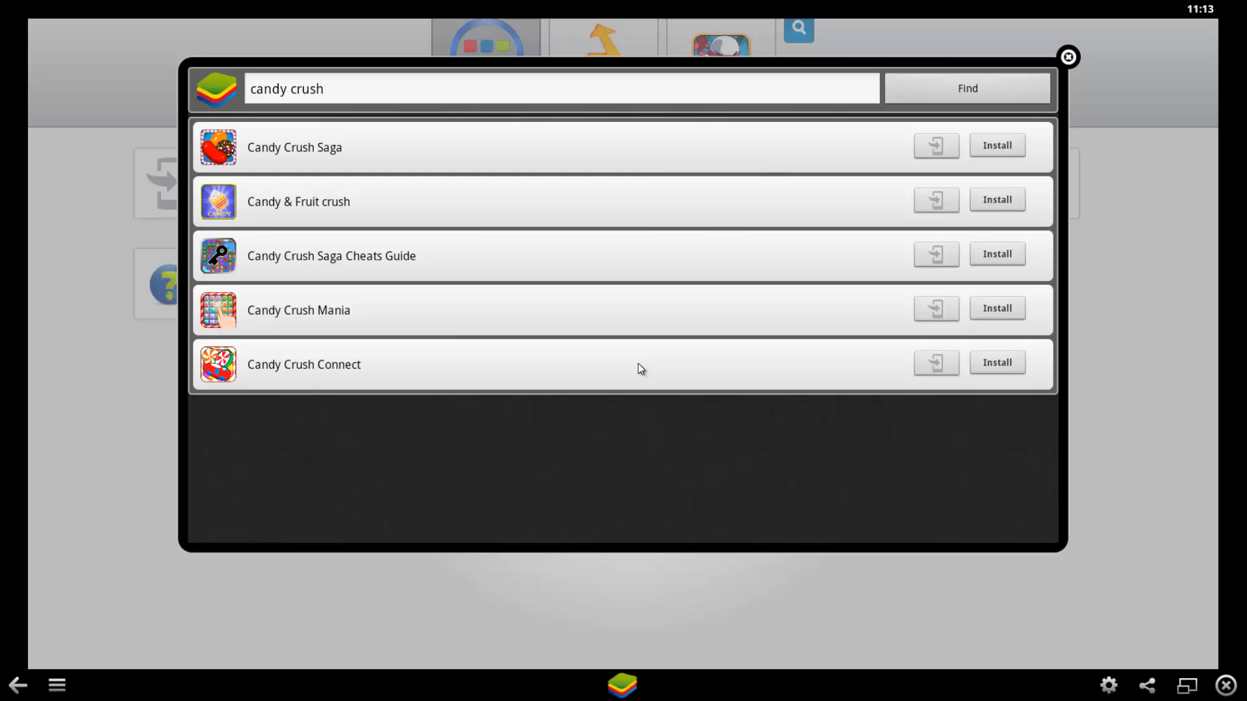
{"action": "mouse_move", "coordinate": [622, 310]}
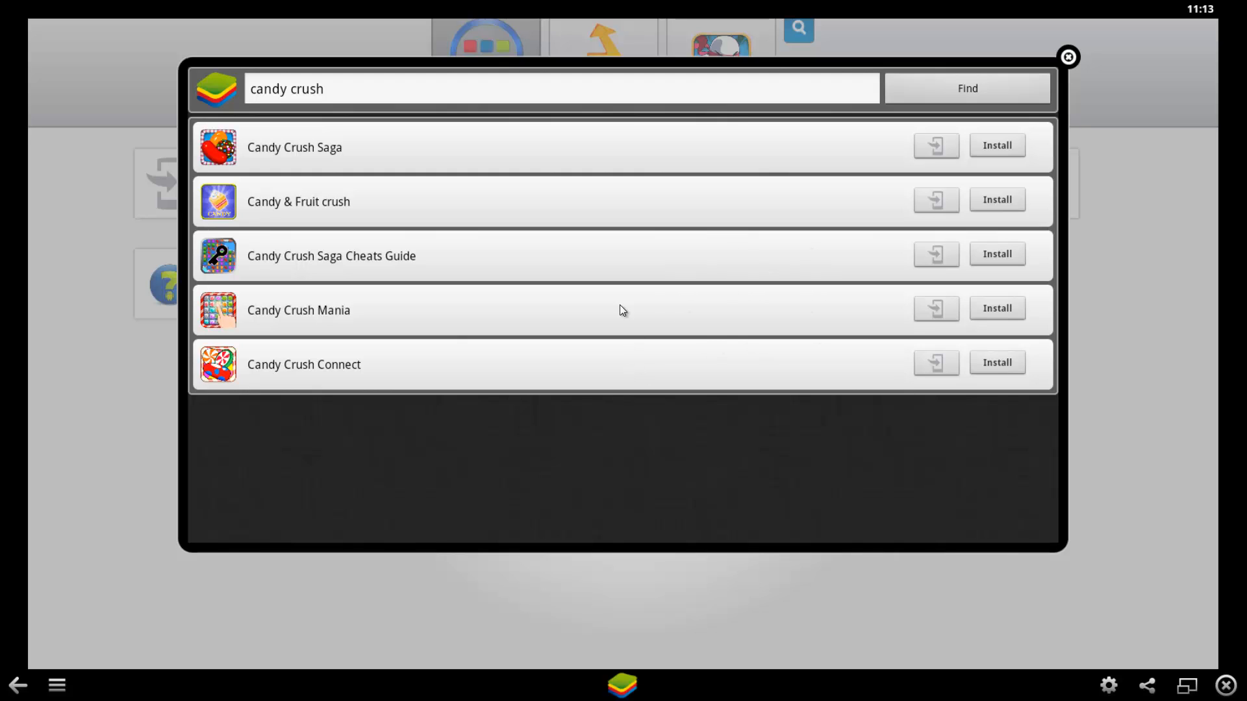
{"action": "mouse_move", "coordinate": [1026, 85]}
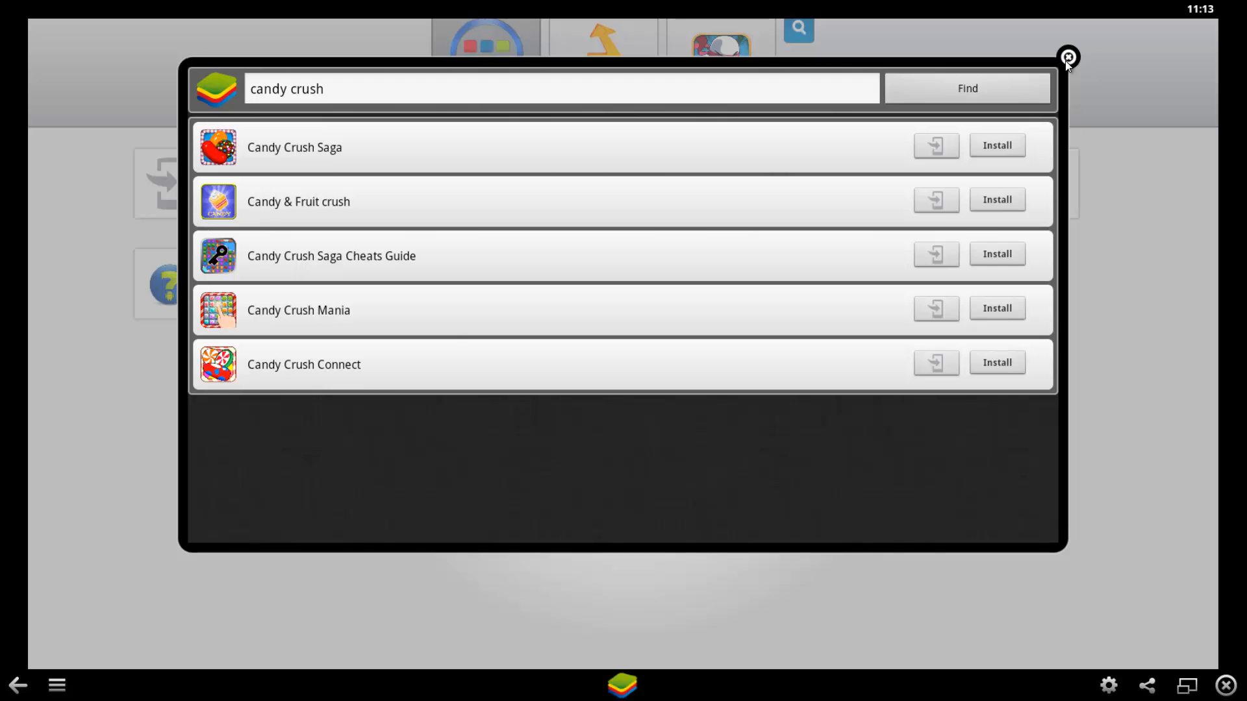
Step: Close the App Search results to return to the My Apps home screen
{"action": "left_click", "coordinate": [1068, 57]}
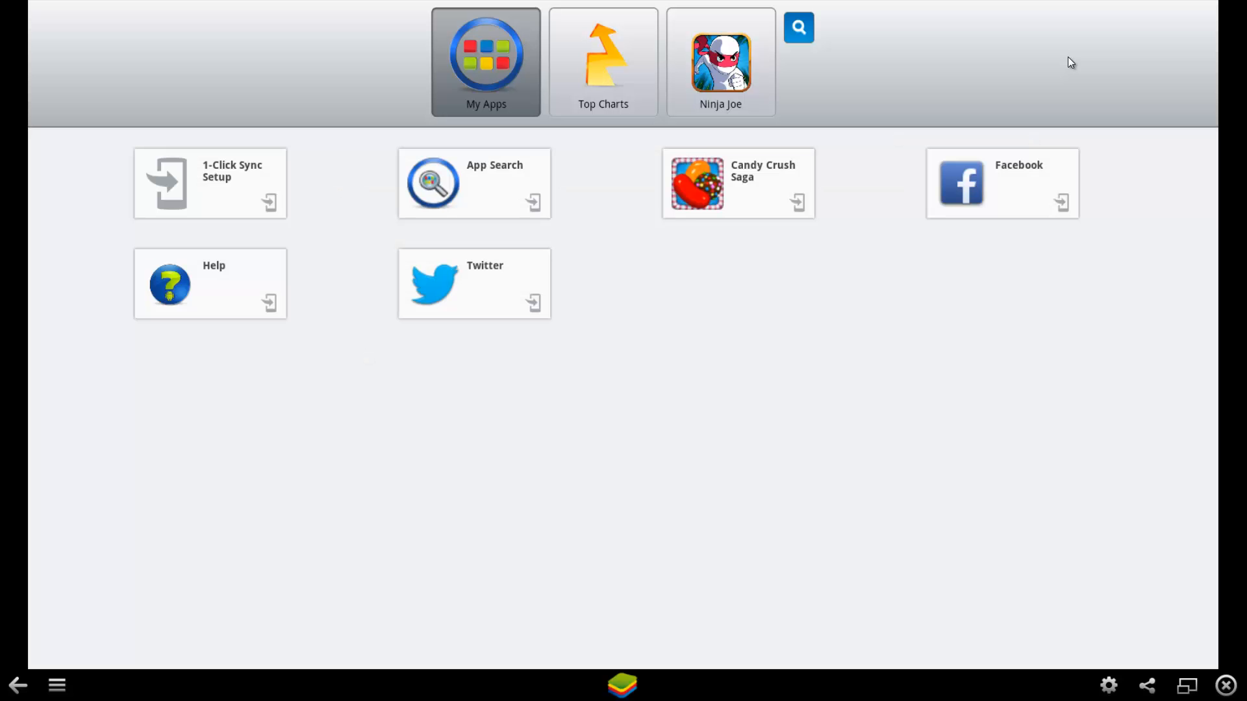
{"action": "mouse_move", "coordinate": [752, 177]}
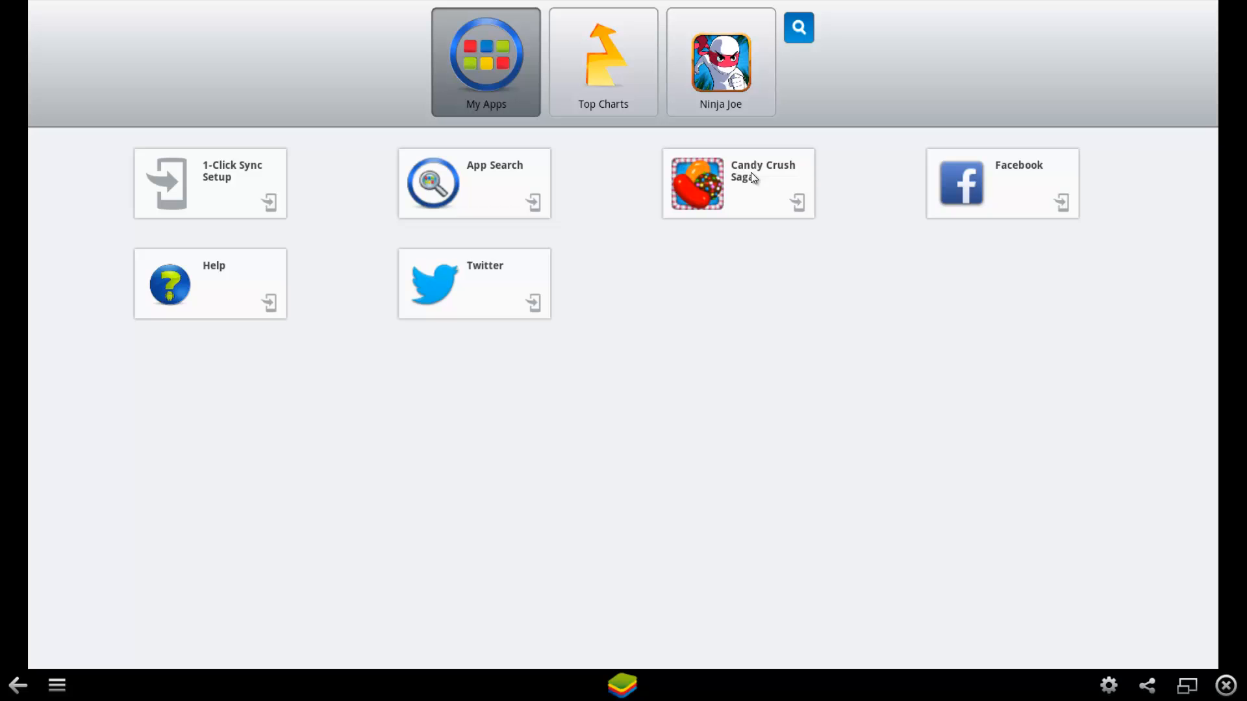
{"action": "mouse_move", "coordinate": [748, 191]}
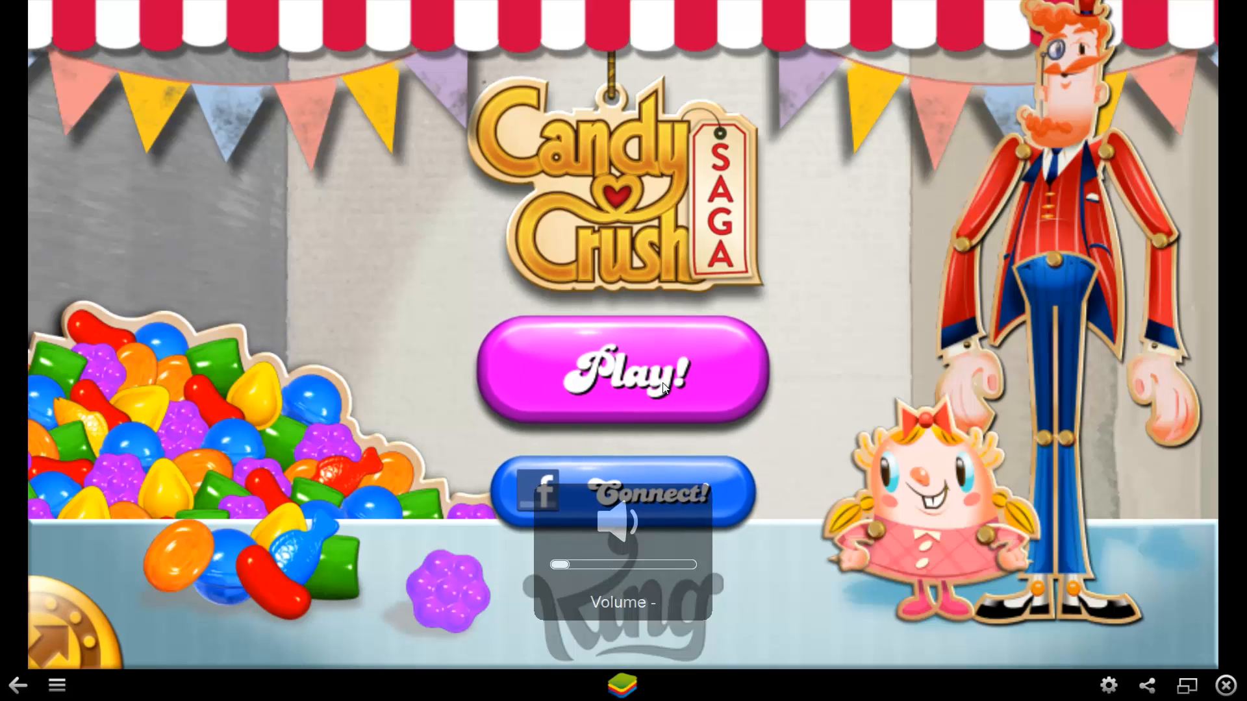
Step: Start Candy Crush Saga, begin Level 1 and skip the matching tutorial
{"action": "left_click", "coordinate": [622, 372]}
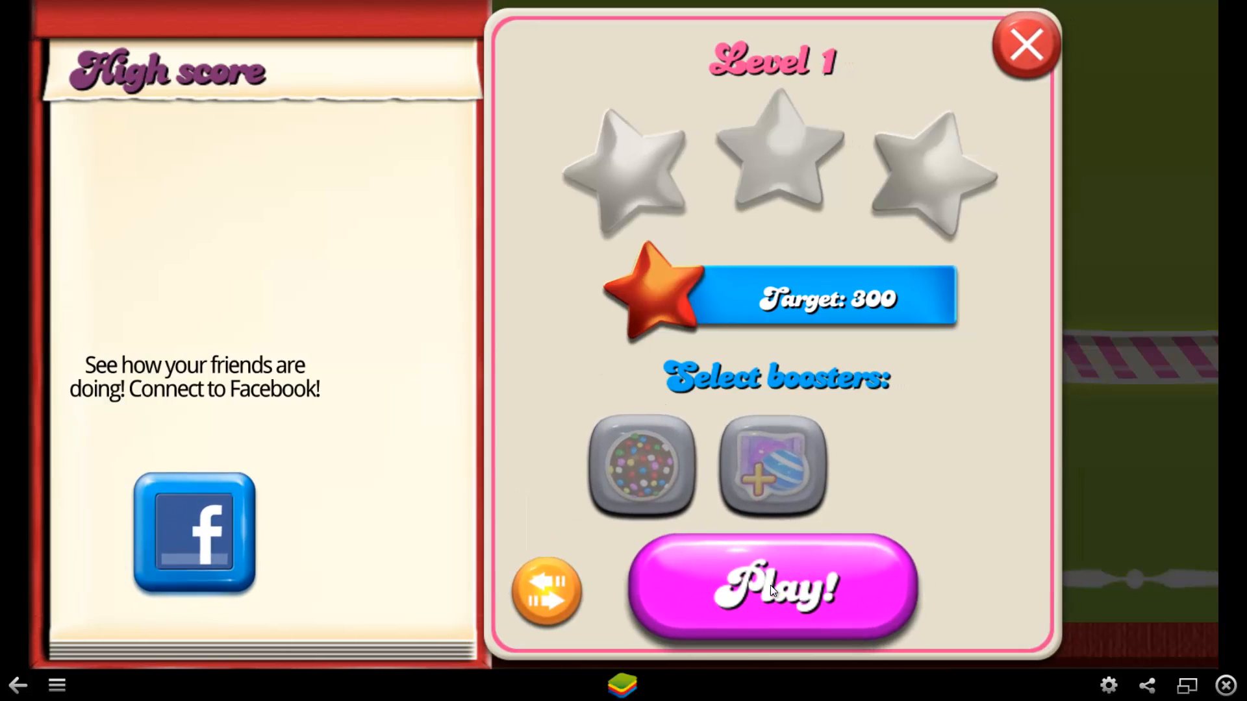
{"action": "left_click", "coordinate": [771, 589]}
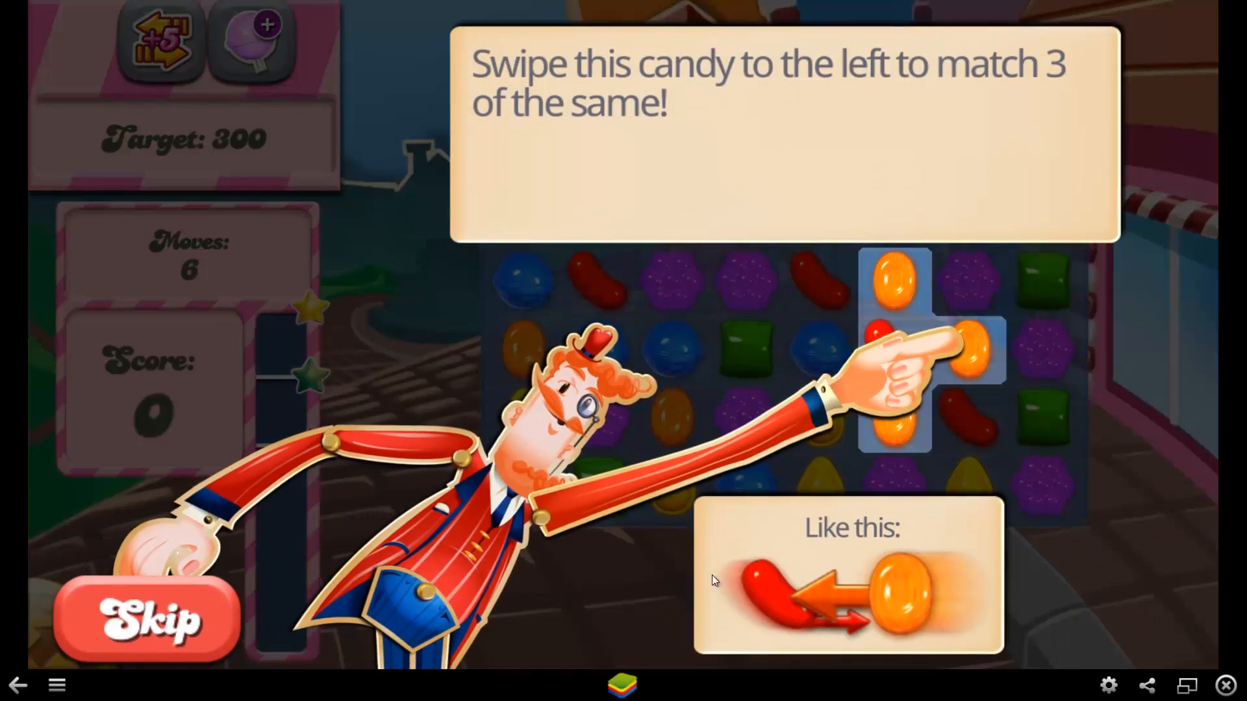
{"action": "left_click", "coordinate": [147, 620]}
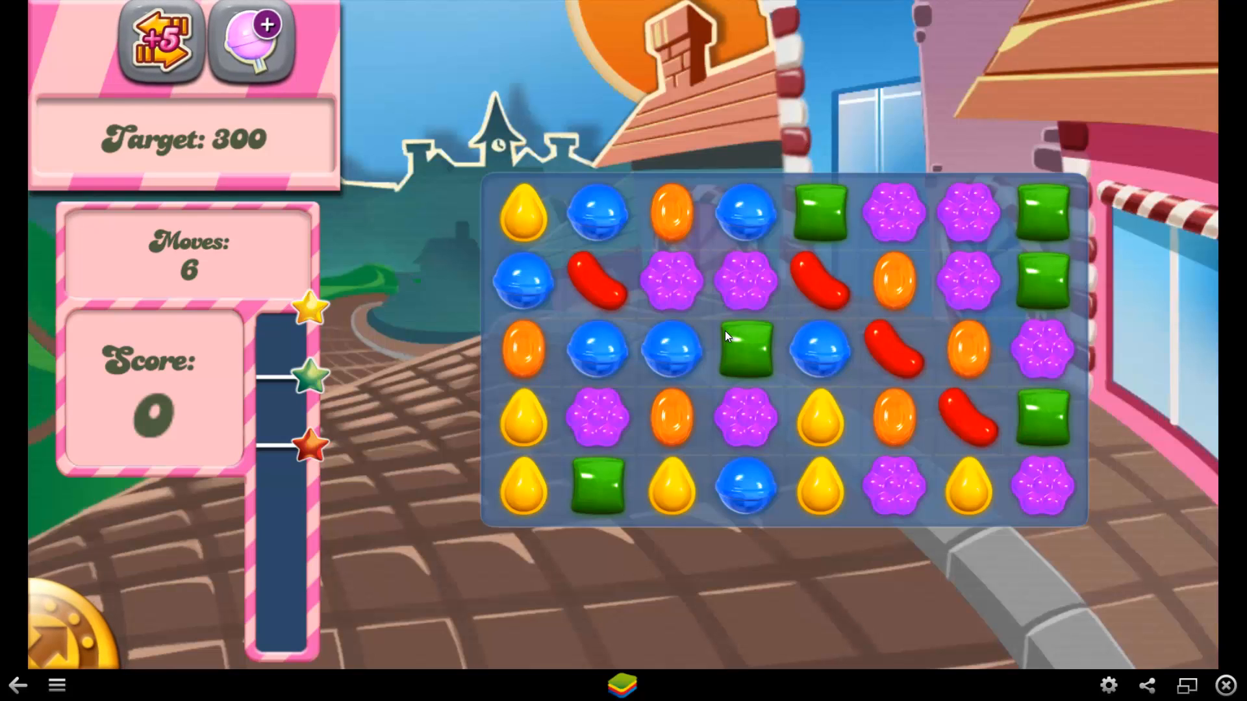
{"action": "mouse_move", "coordinate": [1176, 667]}
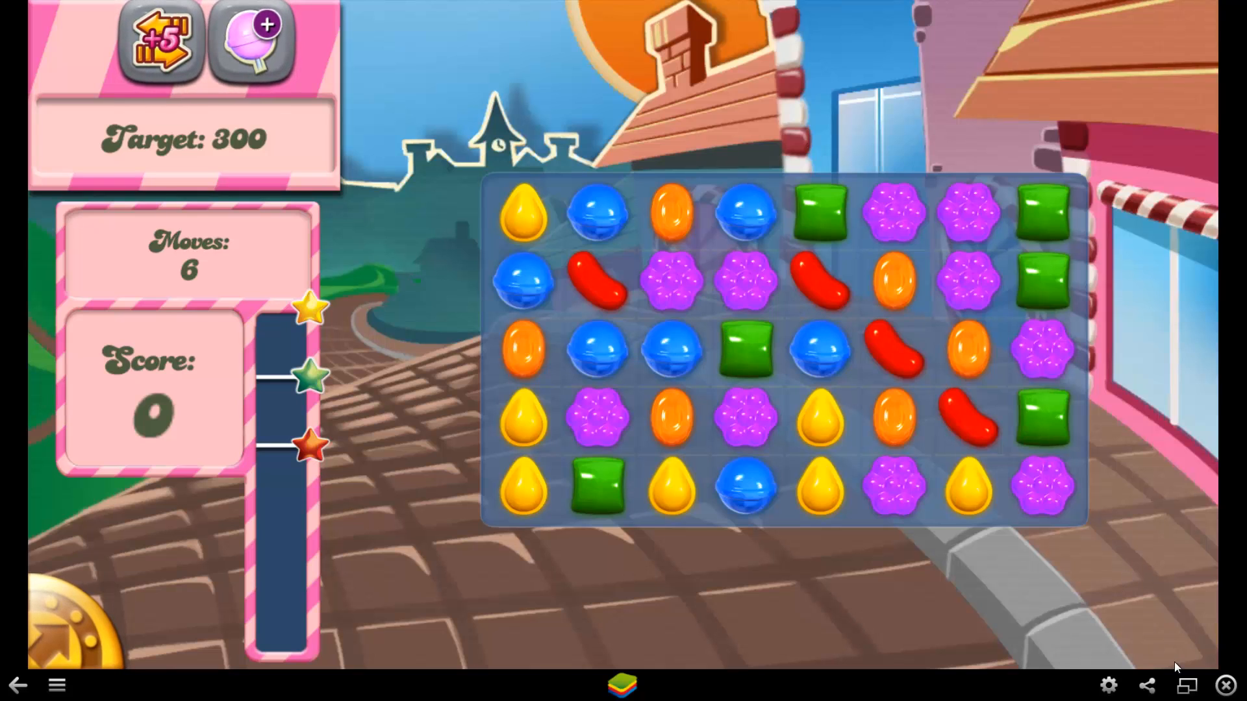
Step: Switch BlueStacks from full screen to windowed mode
{"action": "left_click", "coordinate": [1186, 684]}
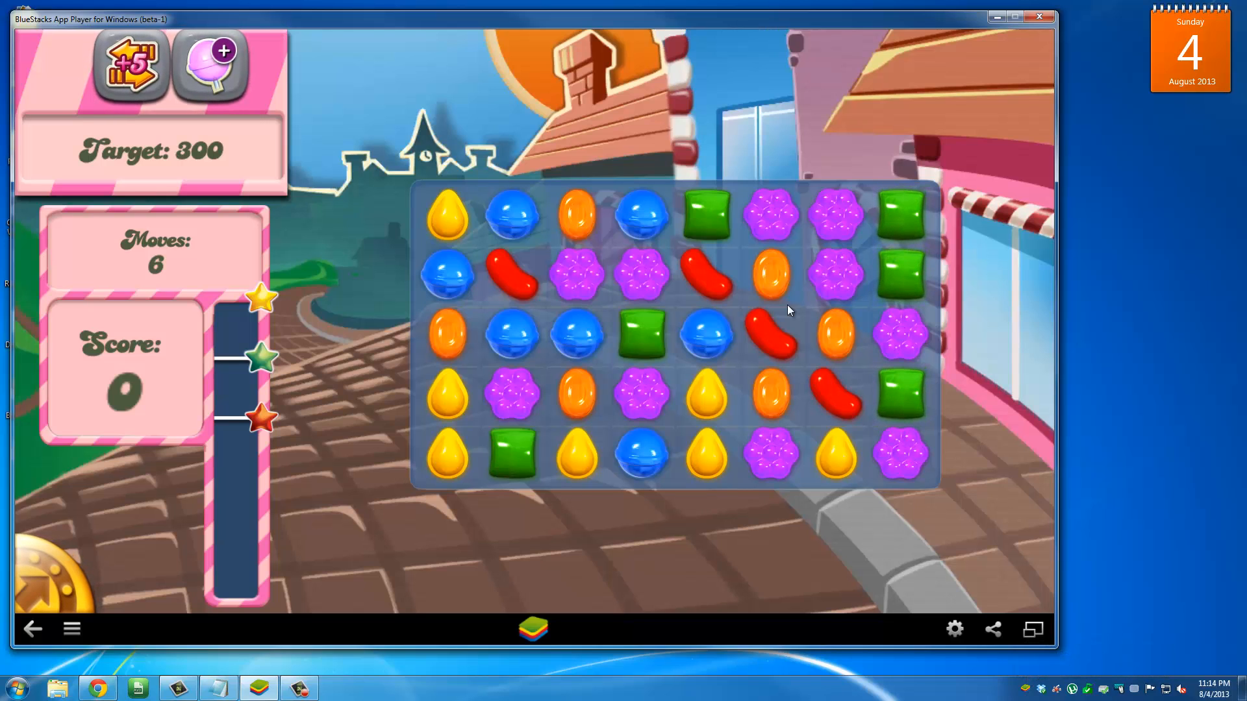
{"action": "mouse_move", "coordinate": [1122, 335]}
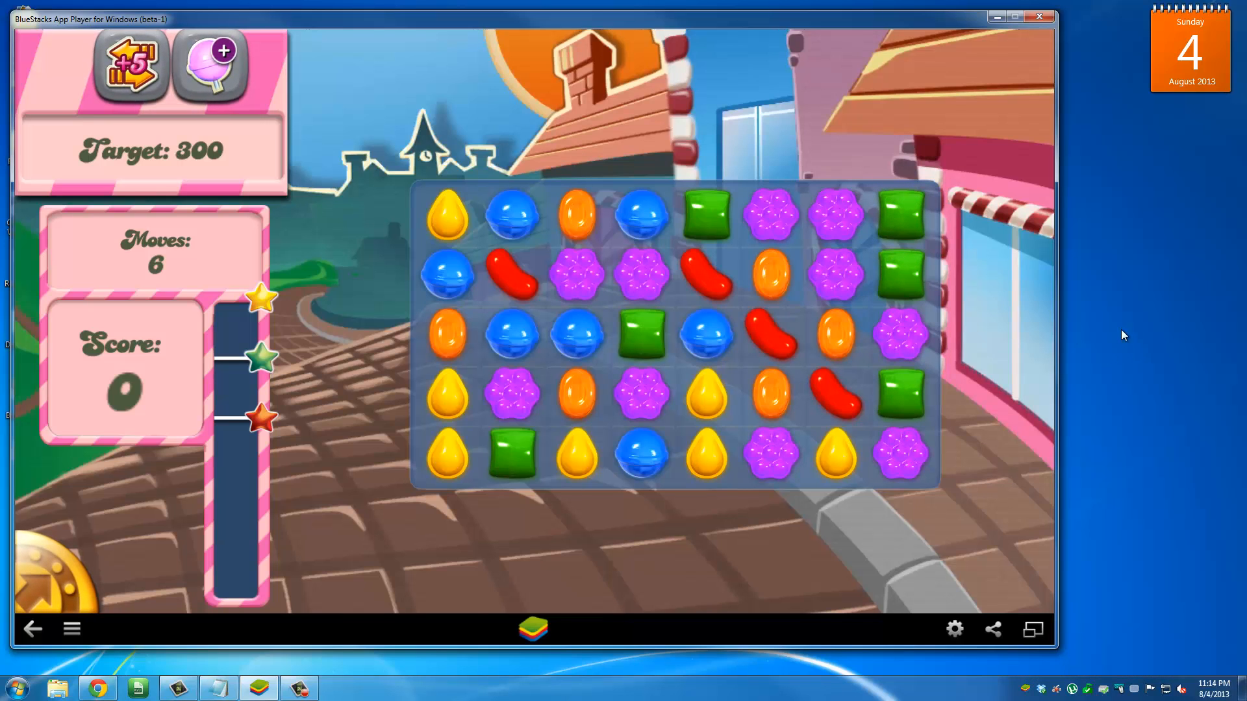